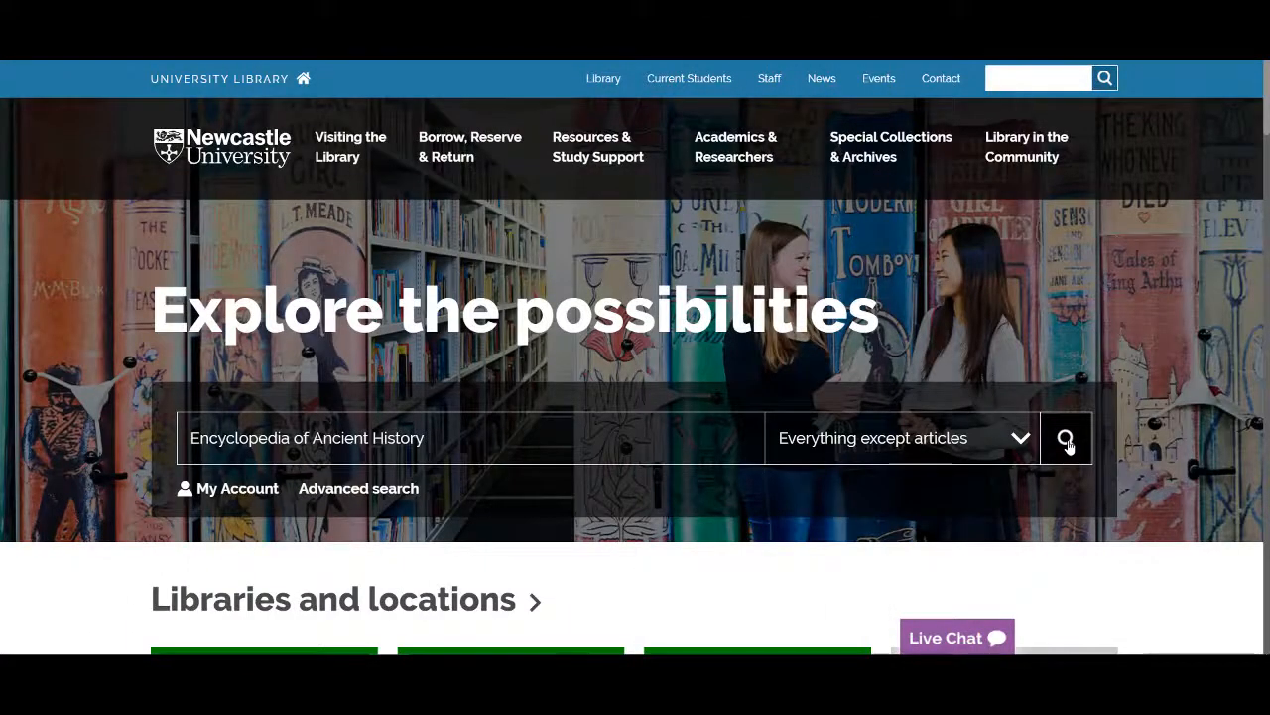
Find The Encyclopedia of Ancient History in Library Search and view its full text online.
click(1066, 438)
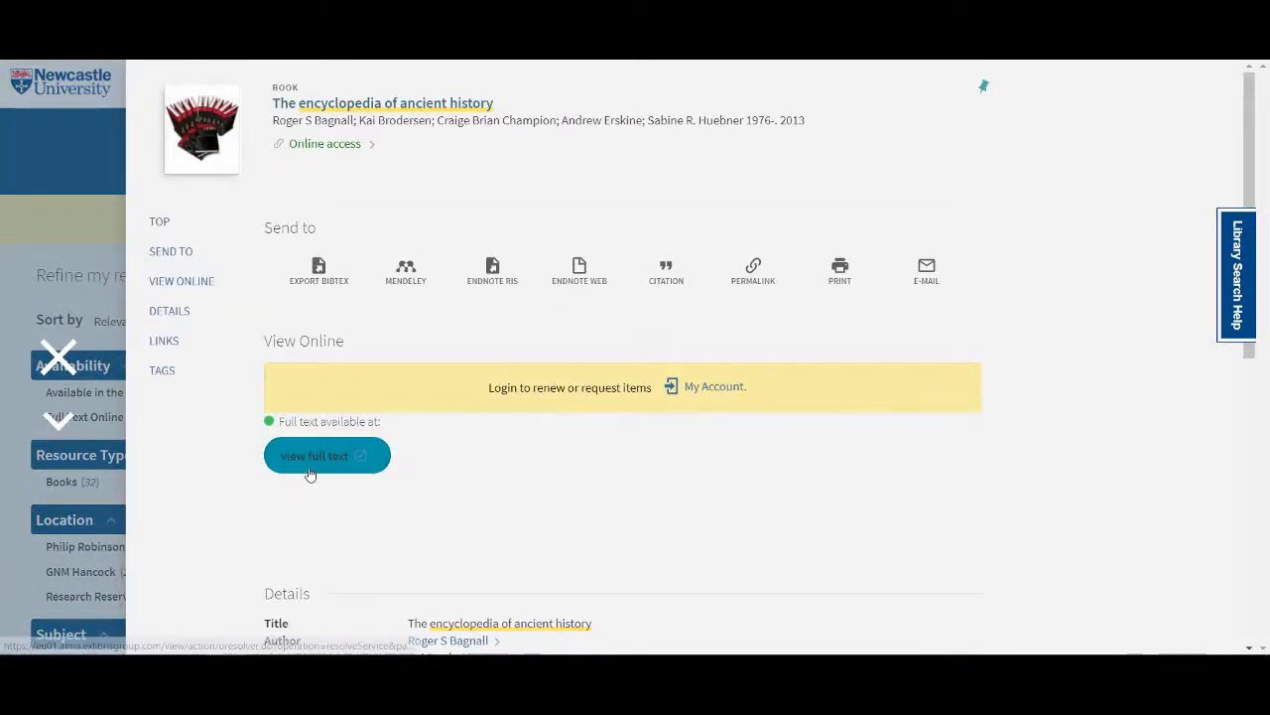
click(325, 455)
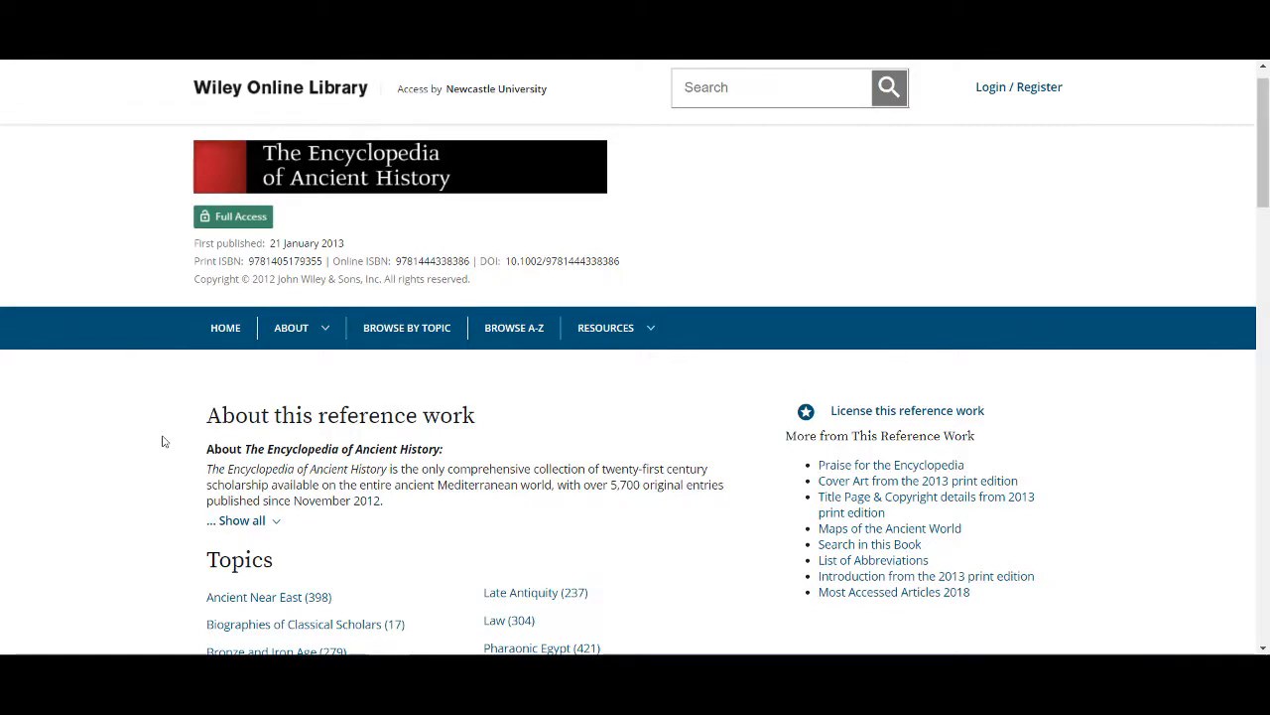
click(512, 327)
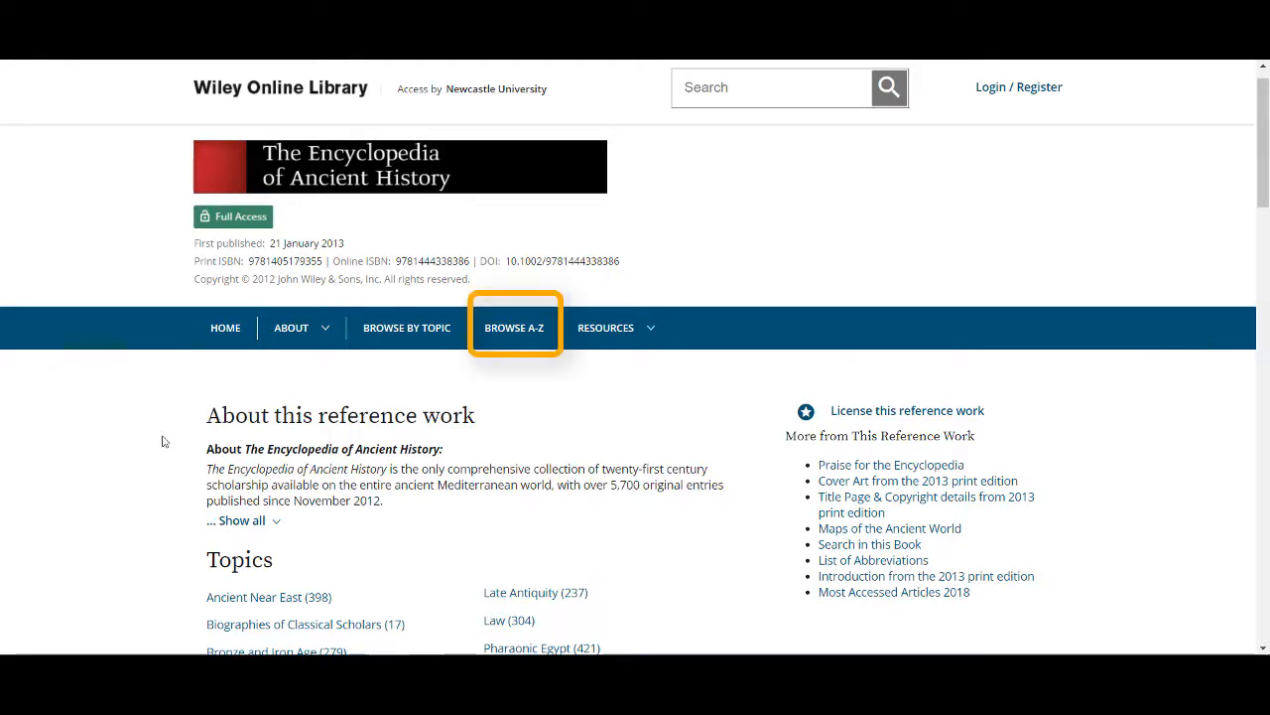
click(405, 328)
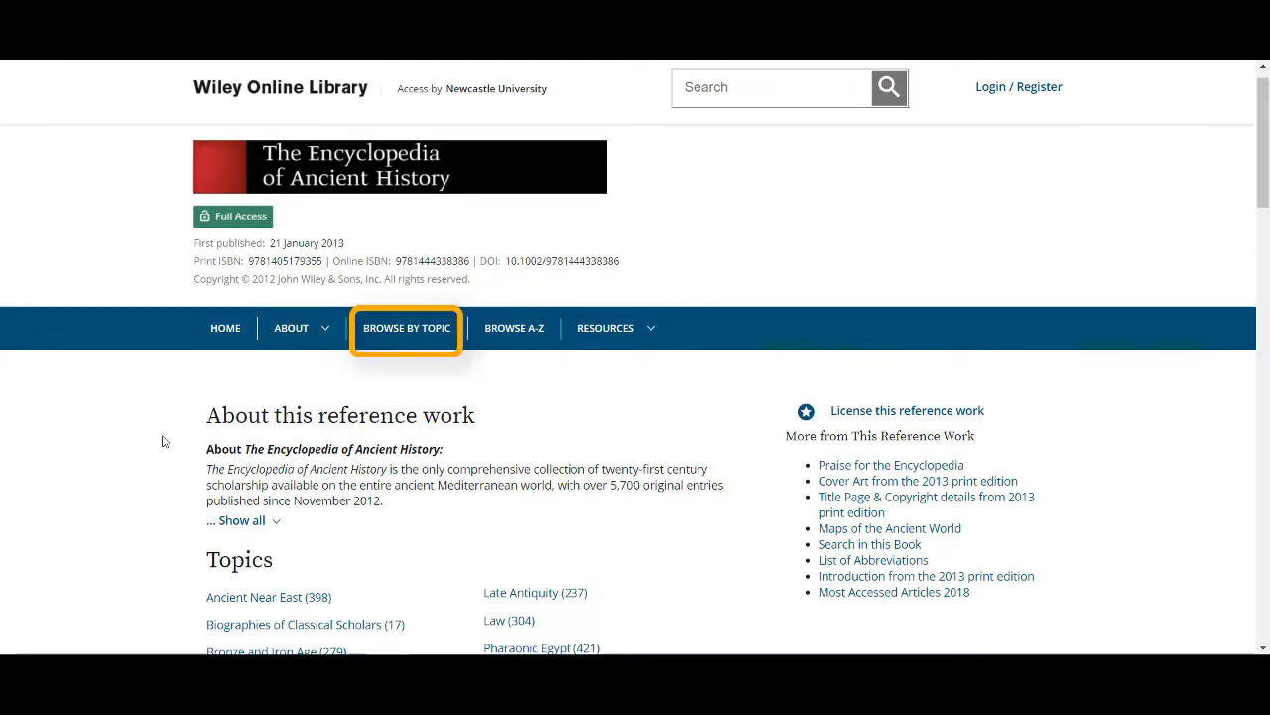
scroll(down, 3)
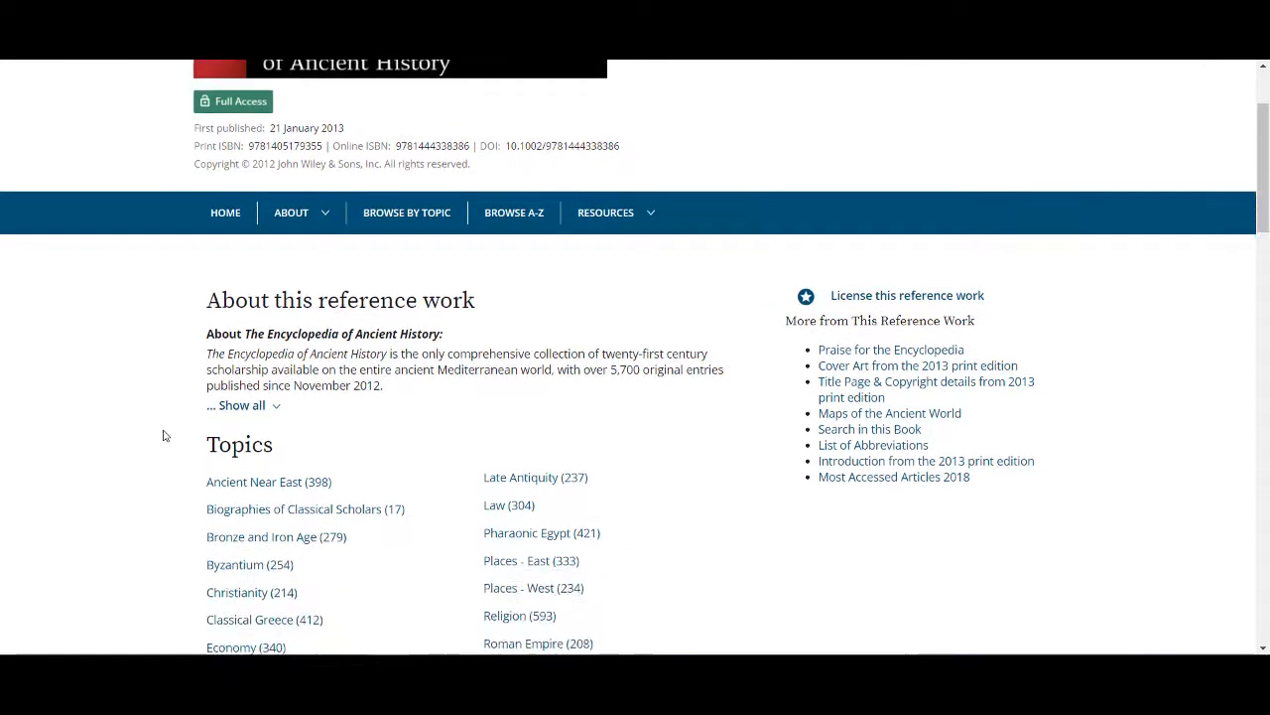
scroll(down, 3)
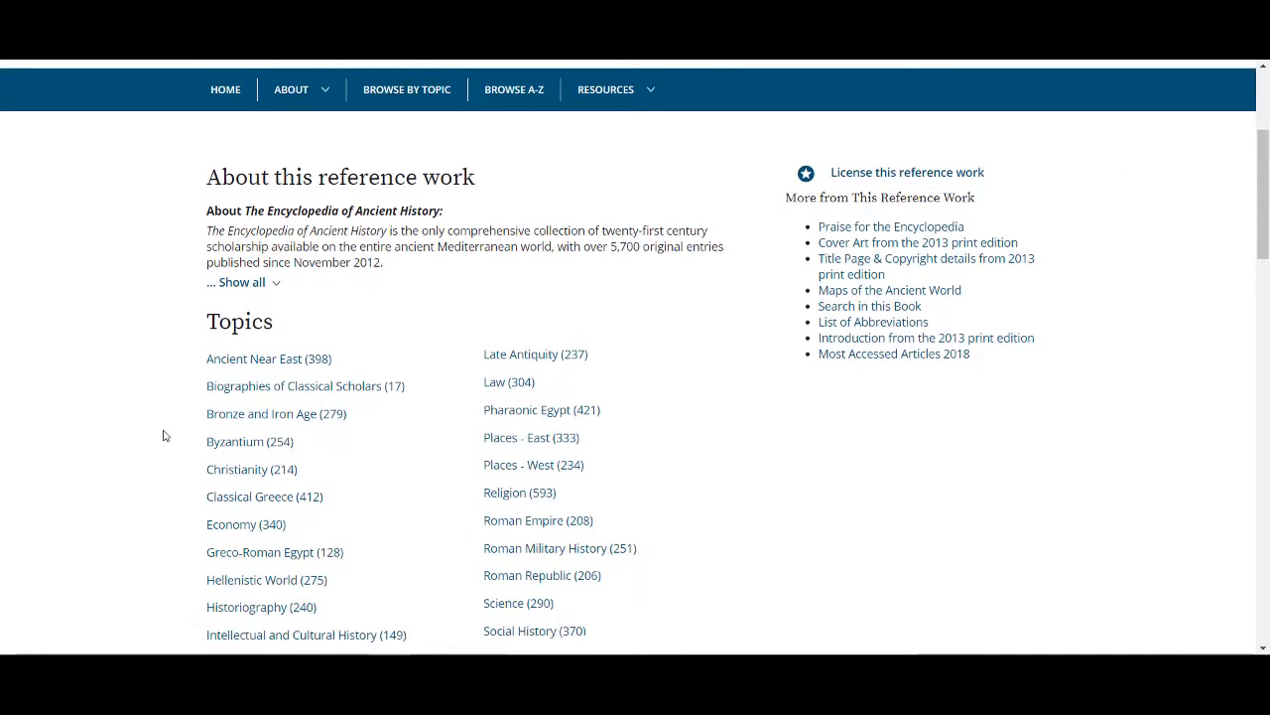
scroll(down, 3)
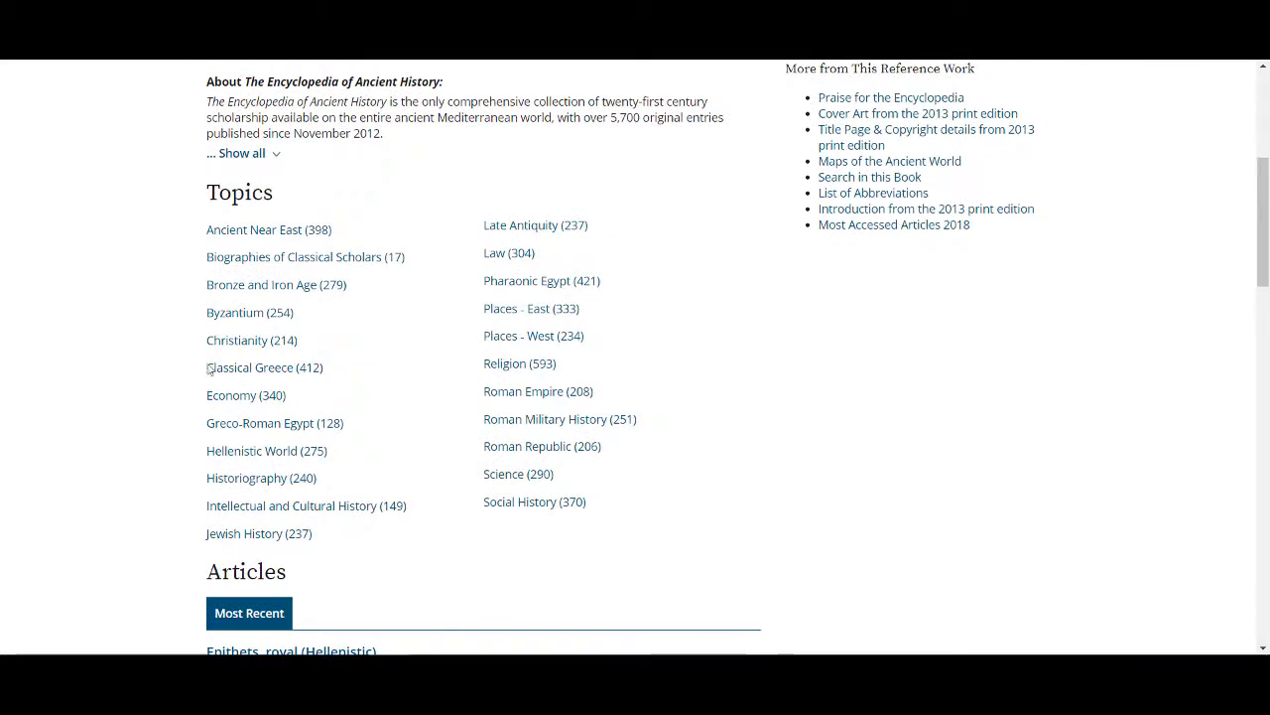
mouse_move(250, 312)
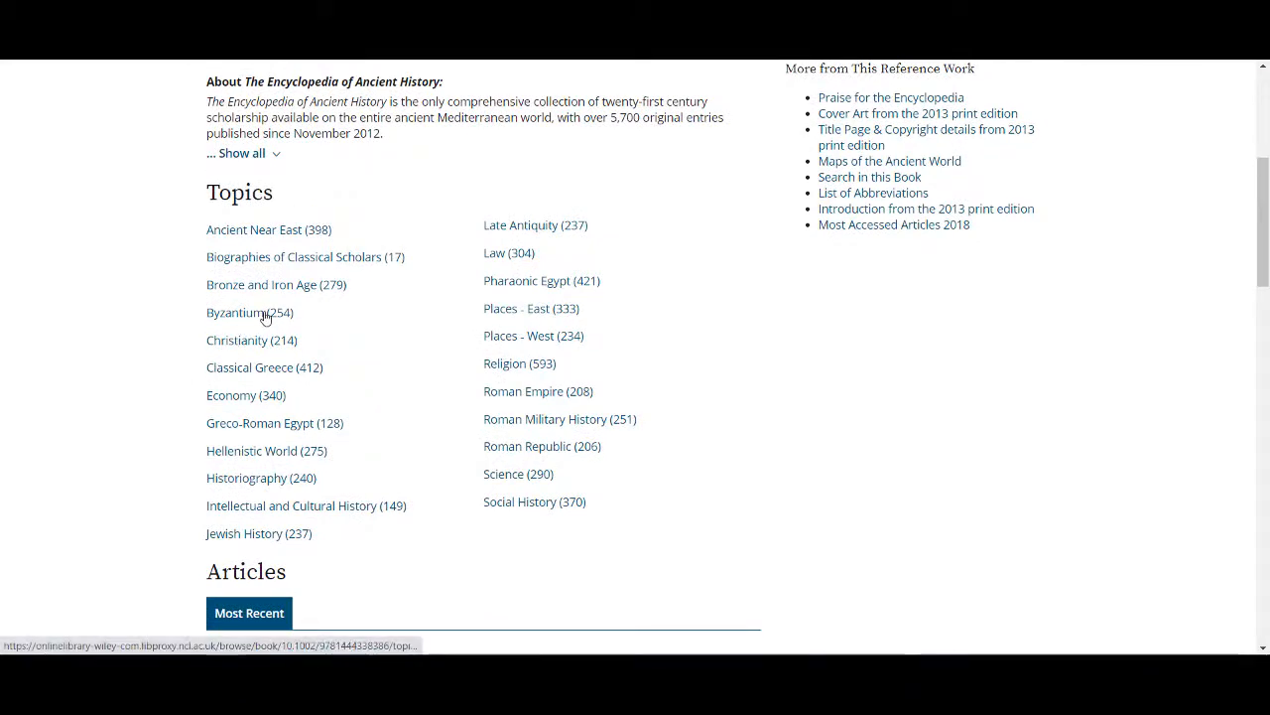
List the Byzantium topic's 254 entries and pick Agriculture, Byzantine from them.
click(248, 311)
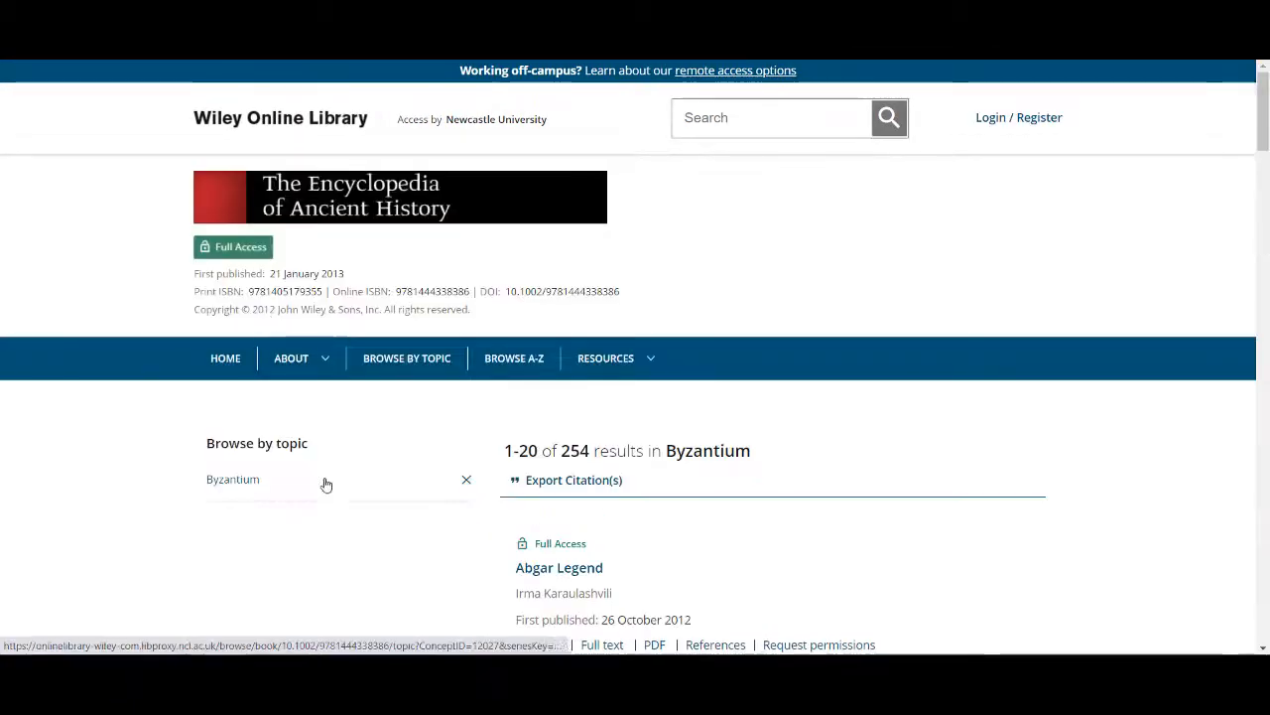
scroll(down, 3)
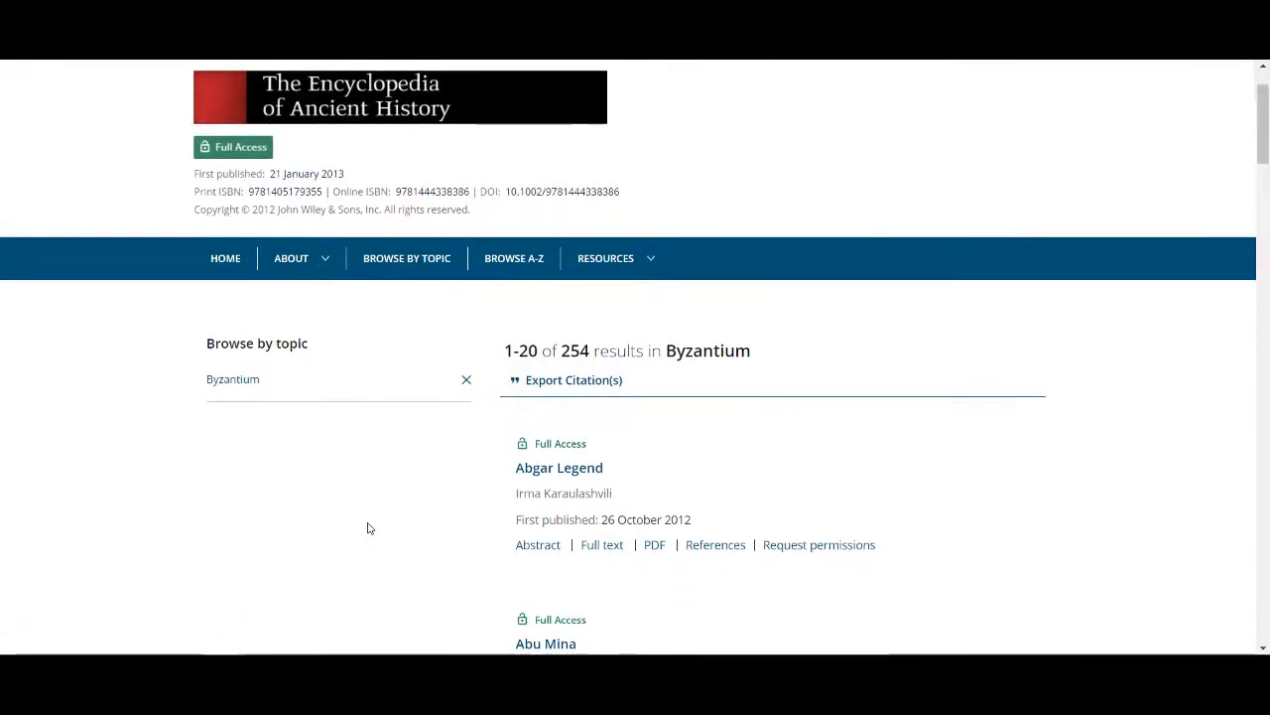
scroll(down, 3)
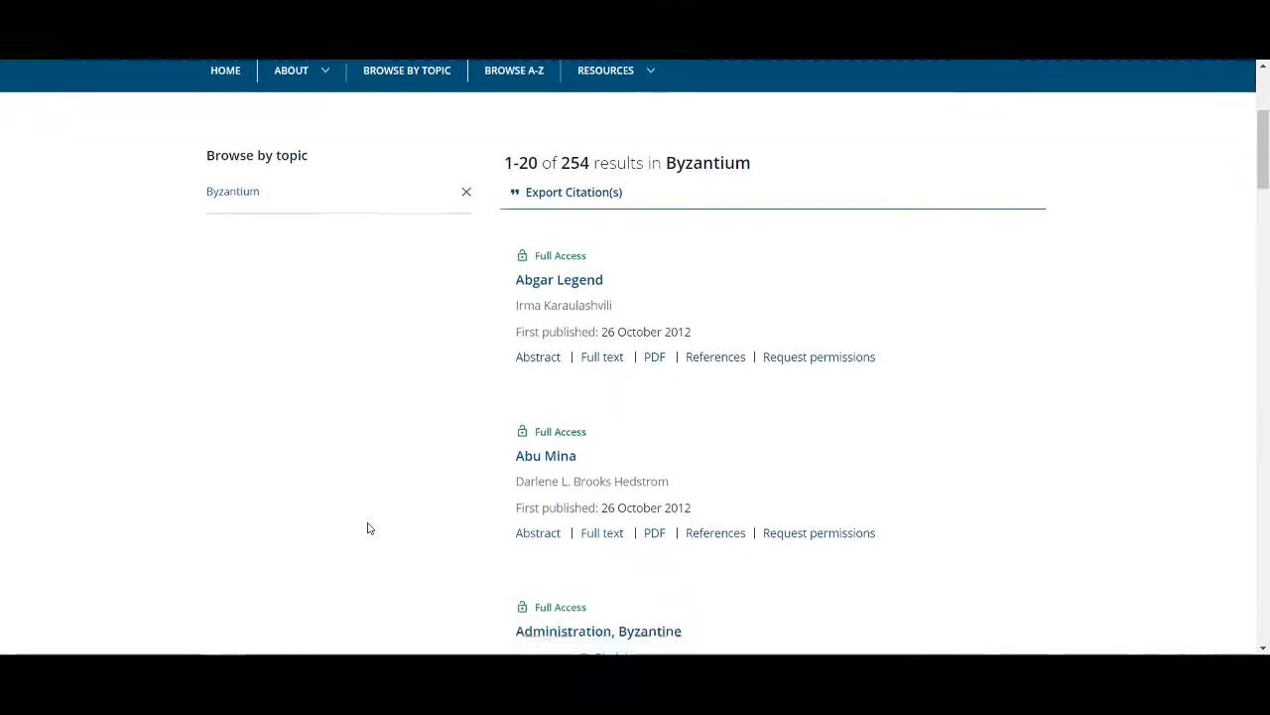
scroll(down, 3)
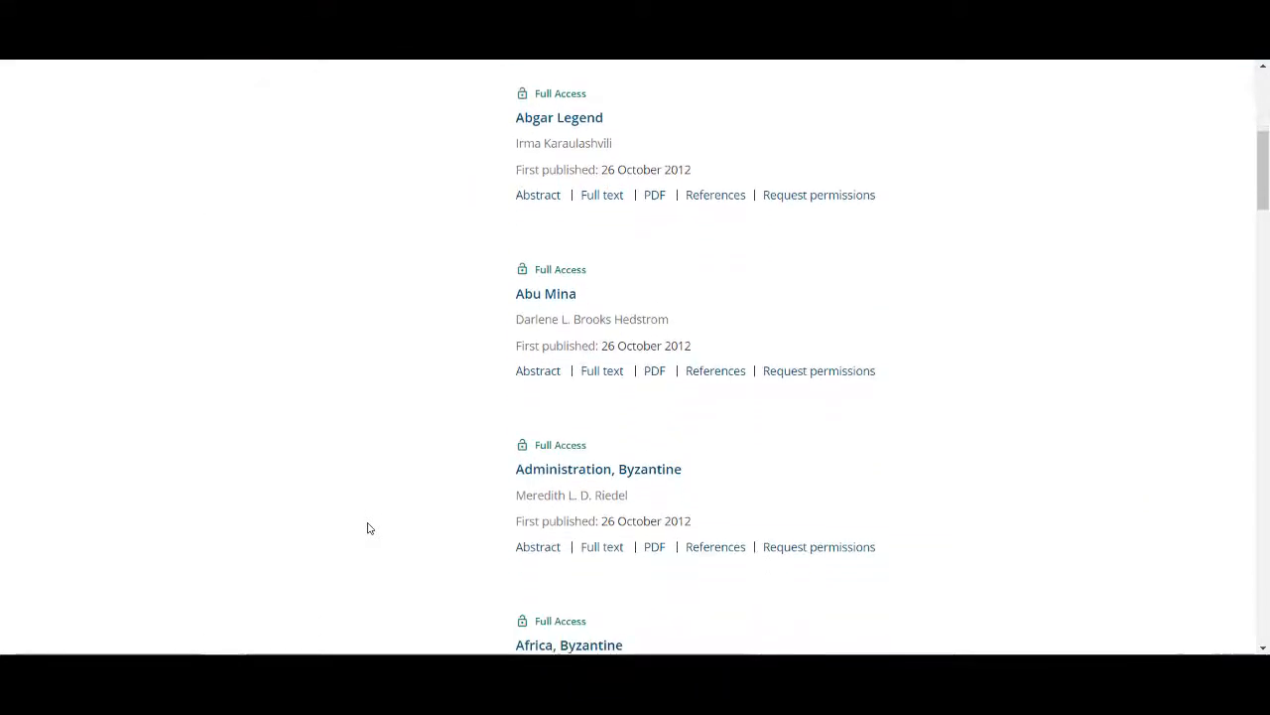
scroll(down, 3)
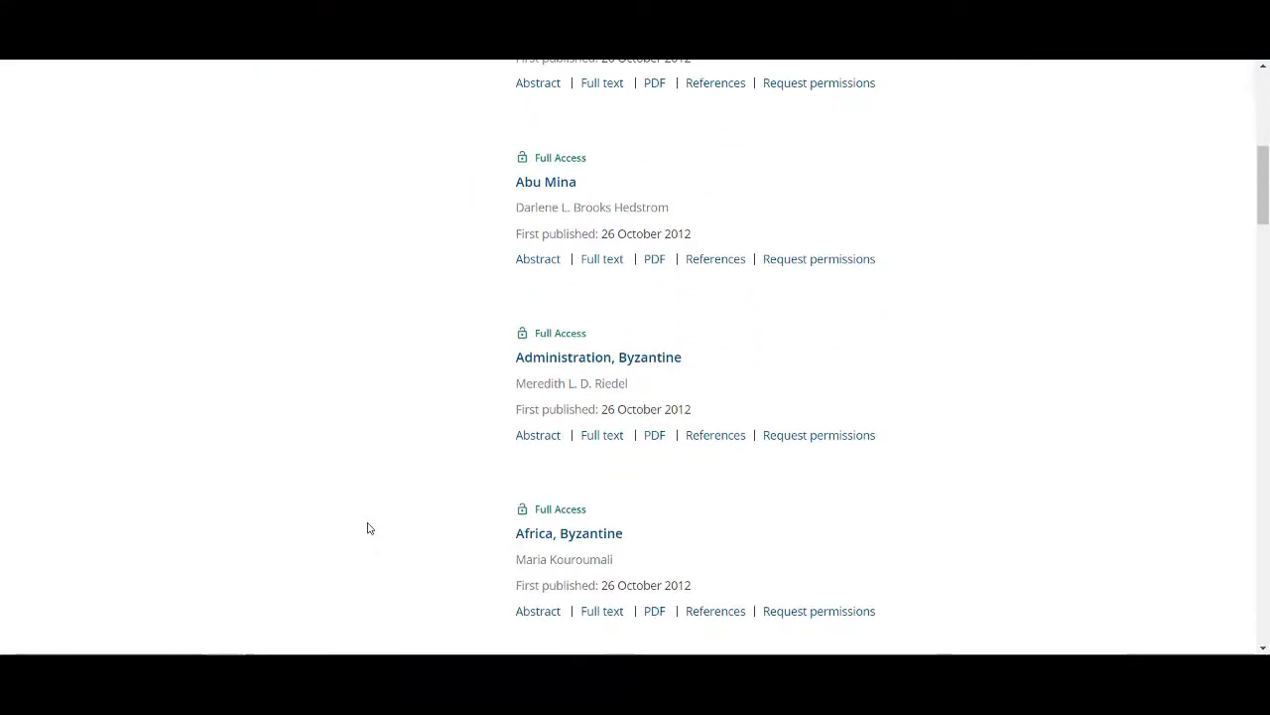
scroll(down, 3)
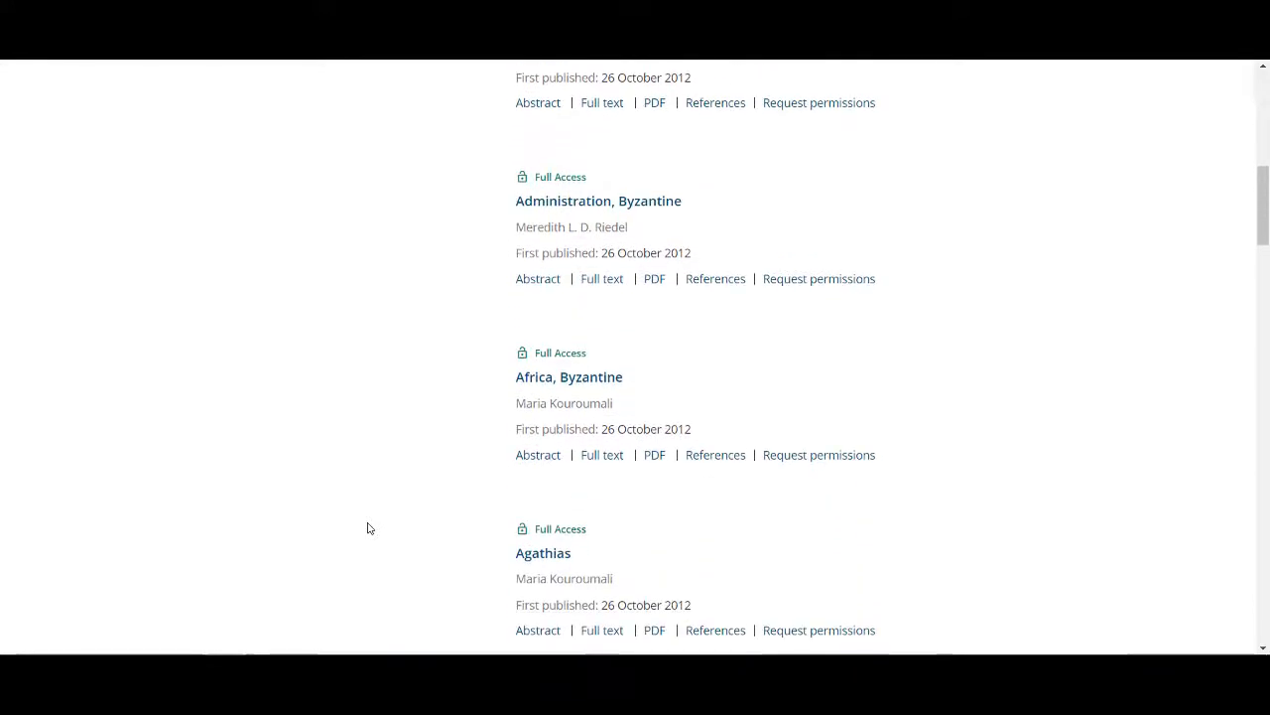
scroll(down, 3)
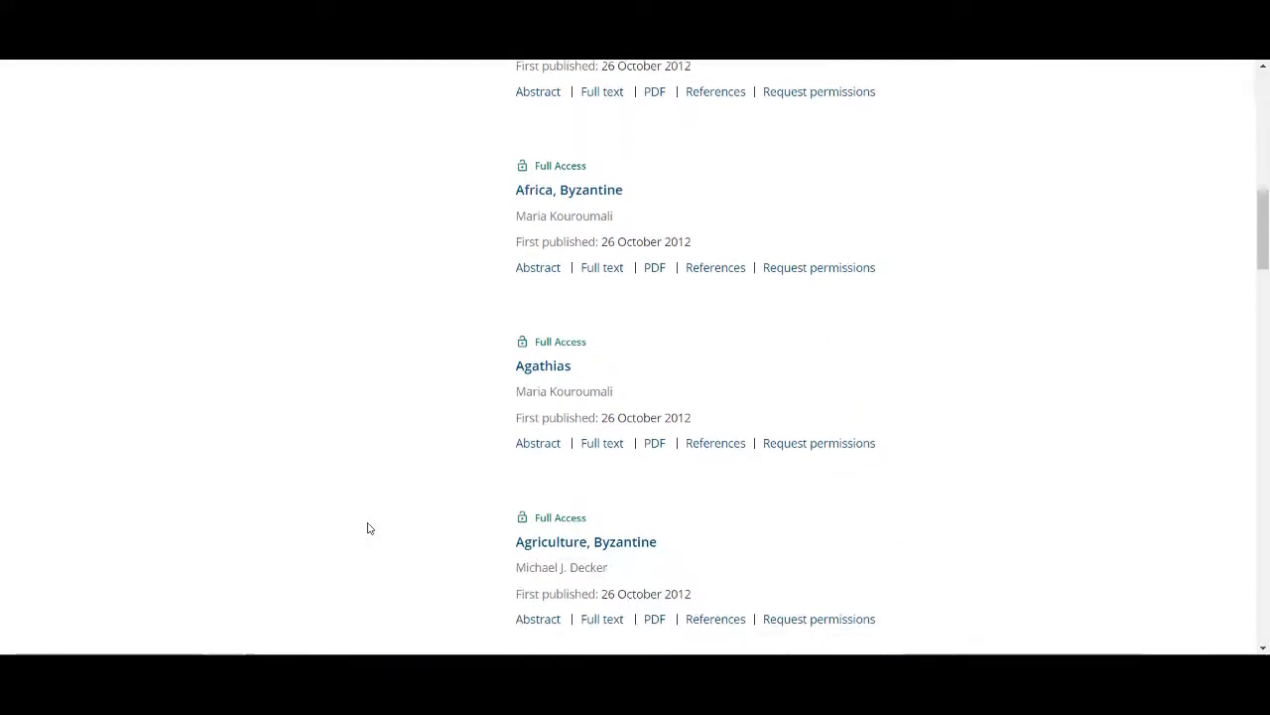
scroll(down, 3)
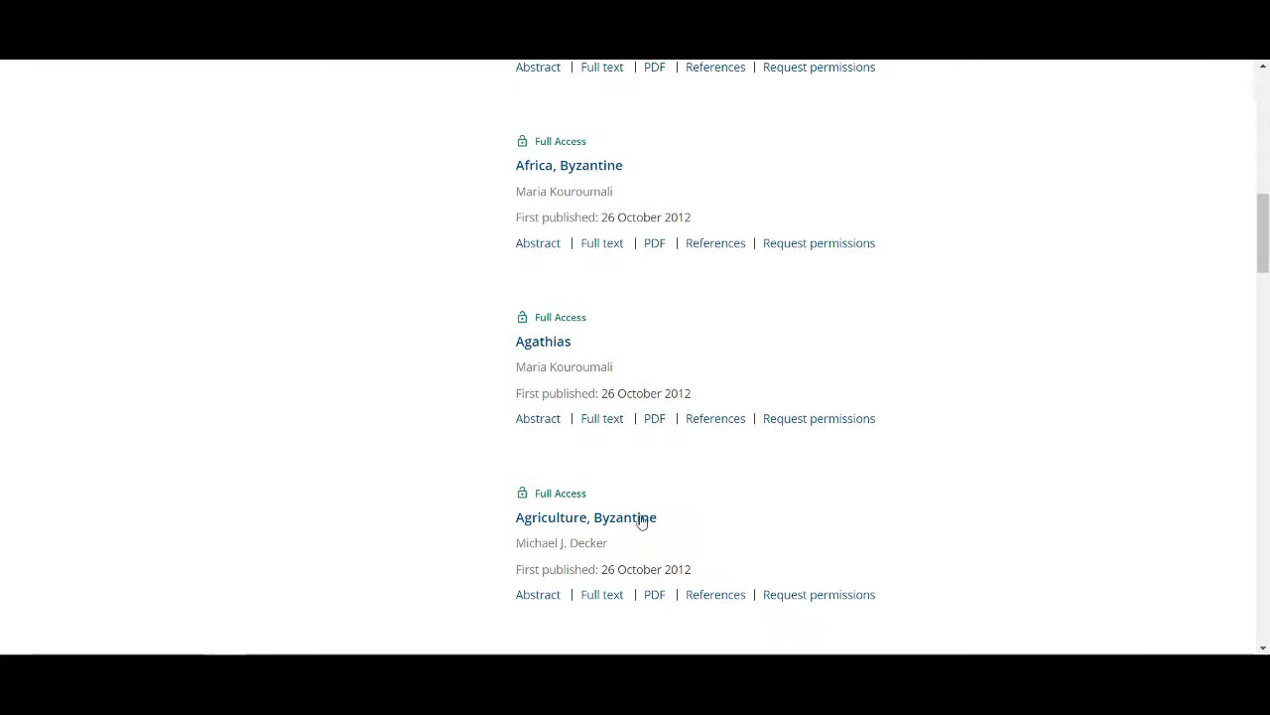
click(586, 516)
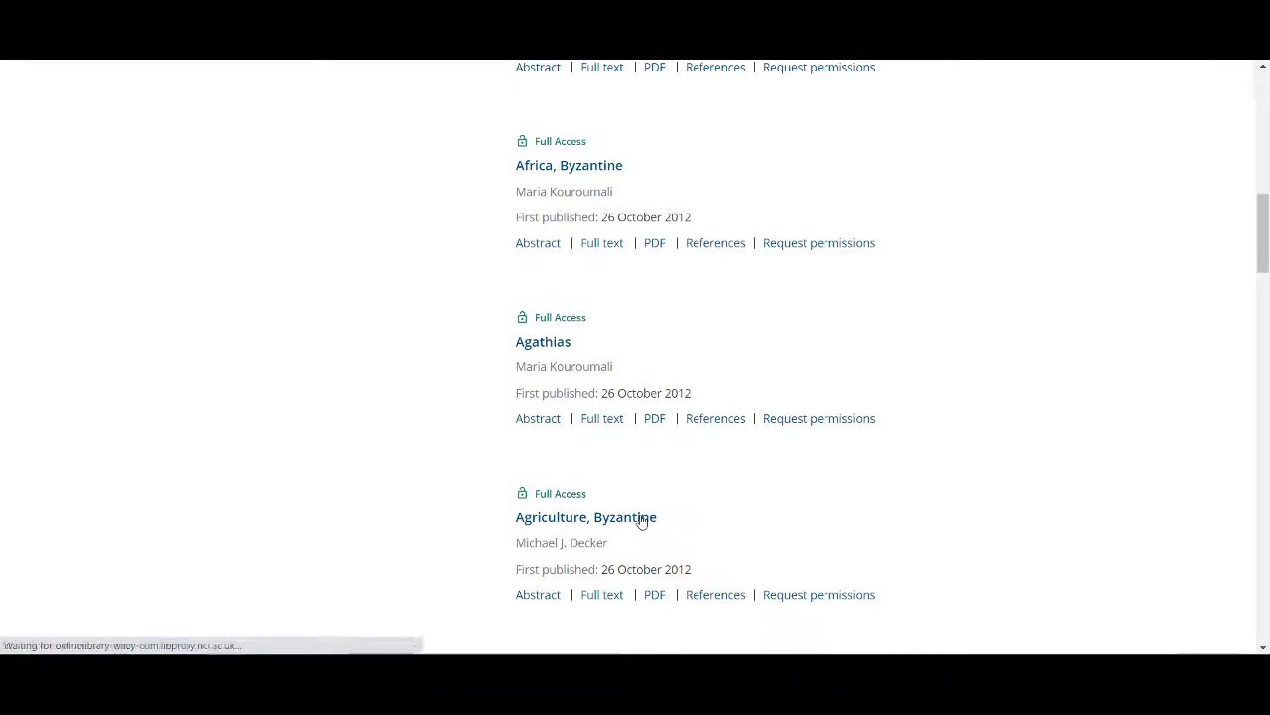
Read Michael J. Decker's Agriculture, Byzantine article down to its See Also links.
click(585, 516)
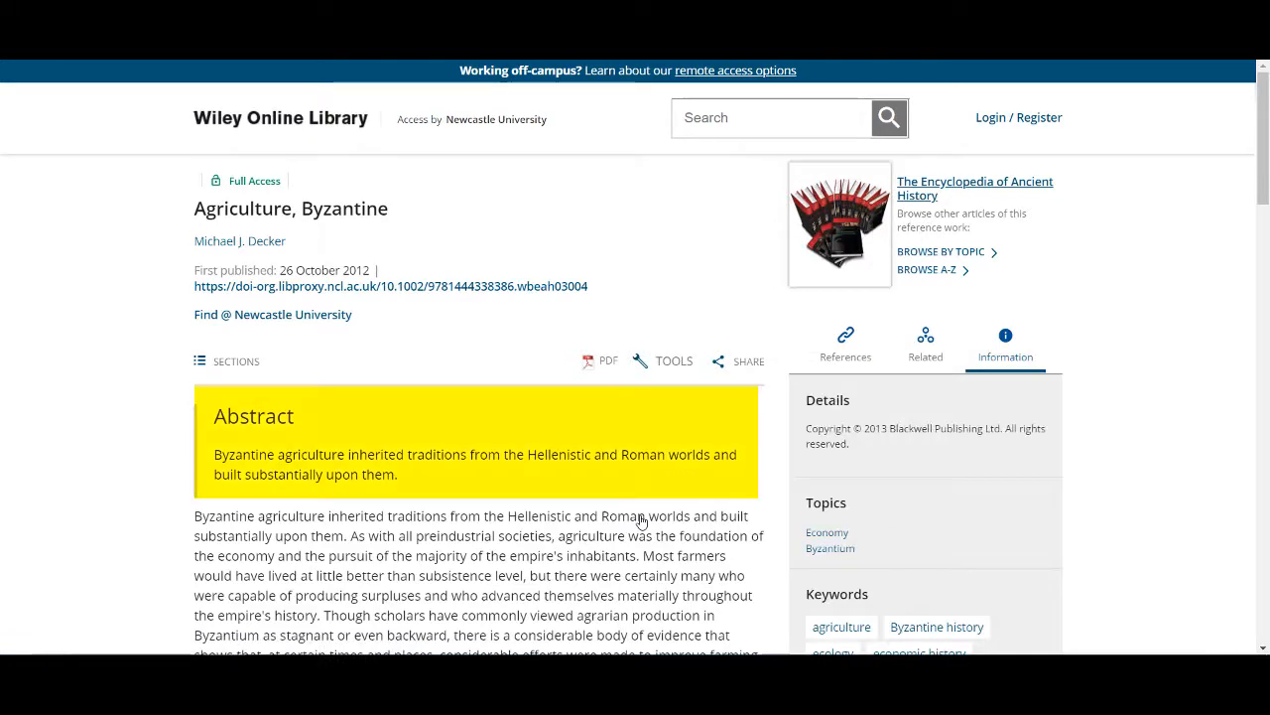
scroll(down, 3)
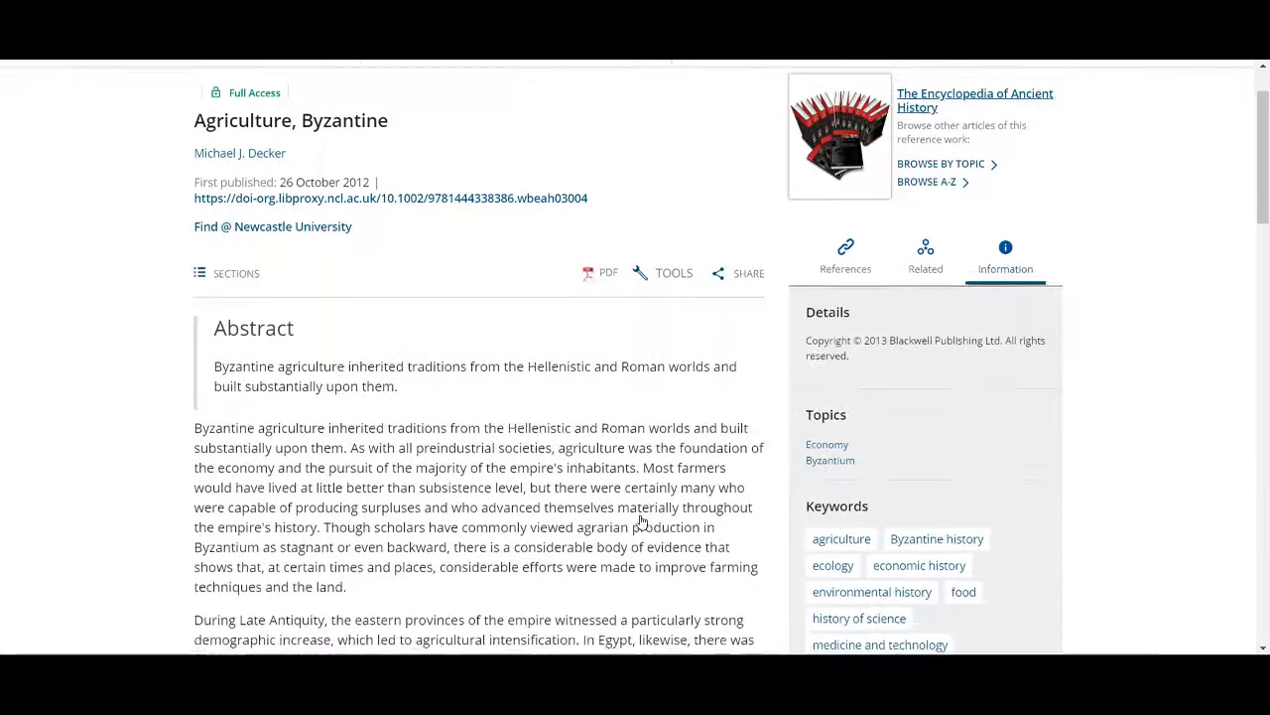
scroll(down, 3)
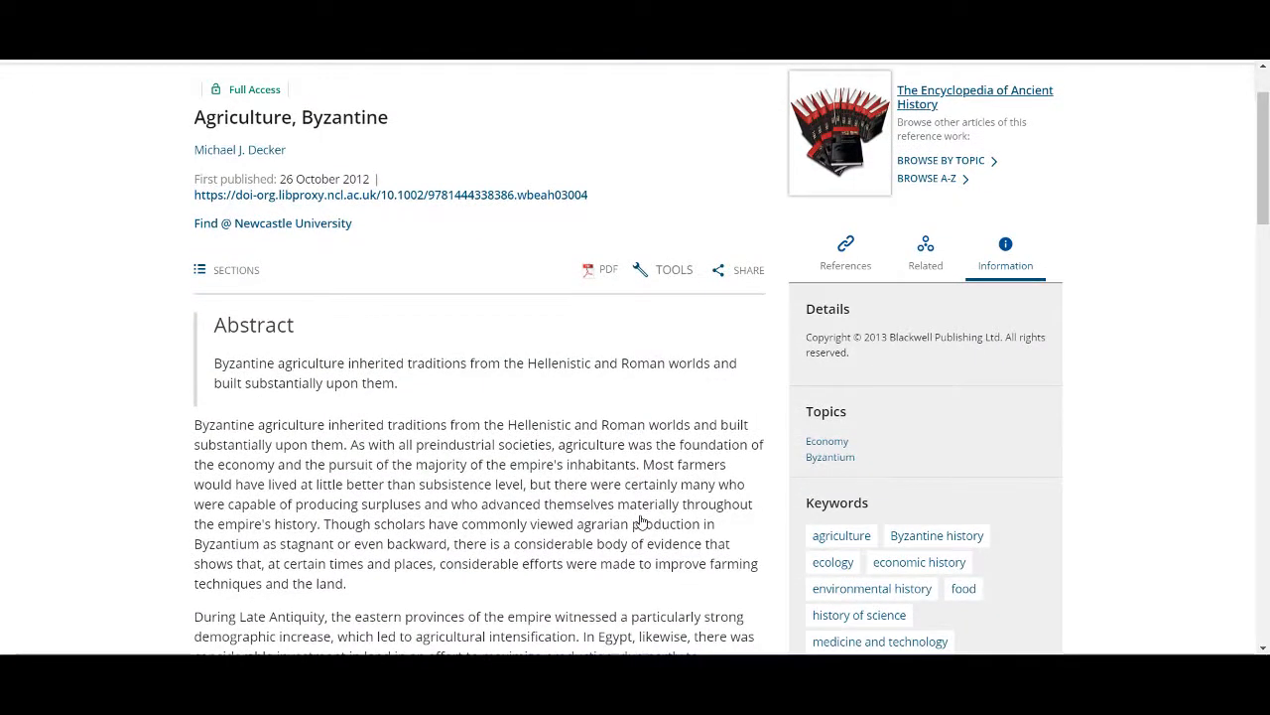
scroll(down, 3)
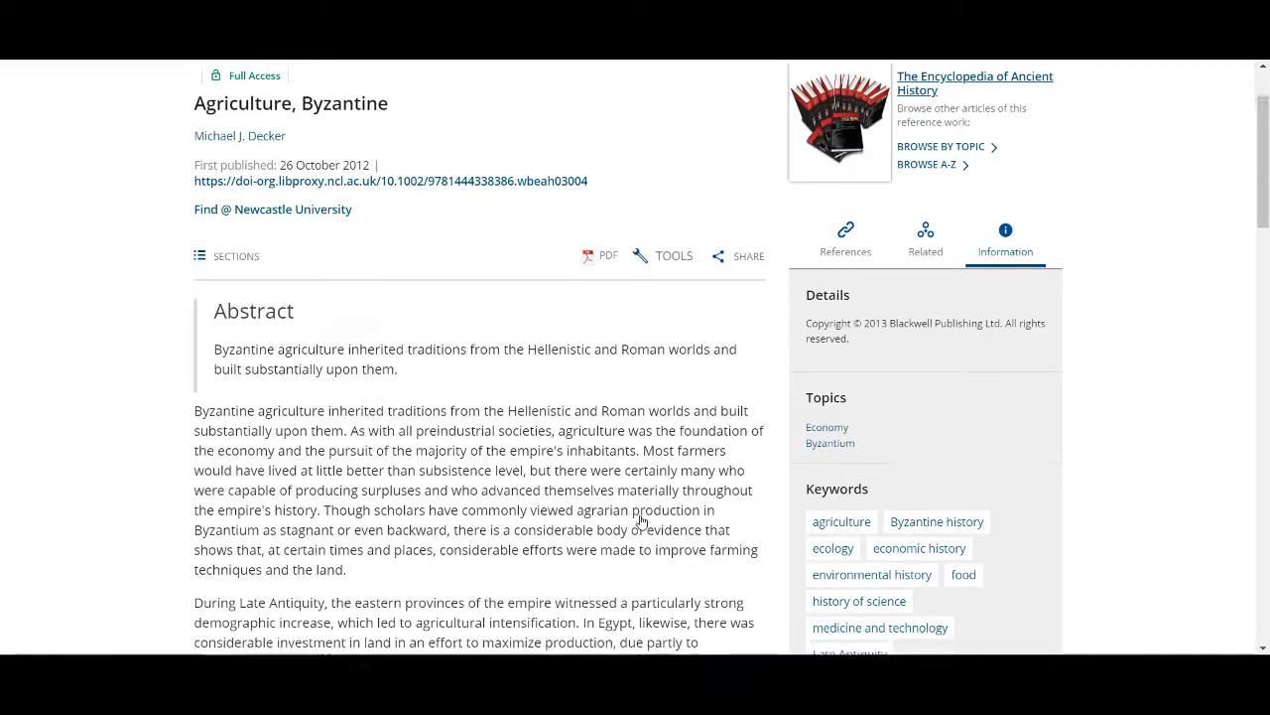
scroll(down, 3)
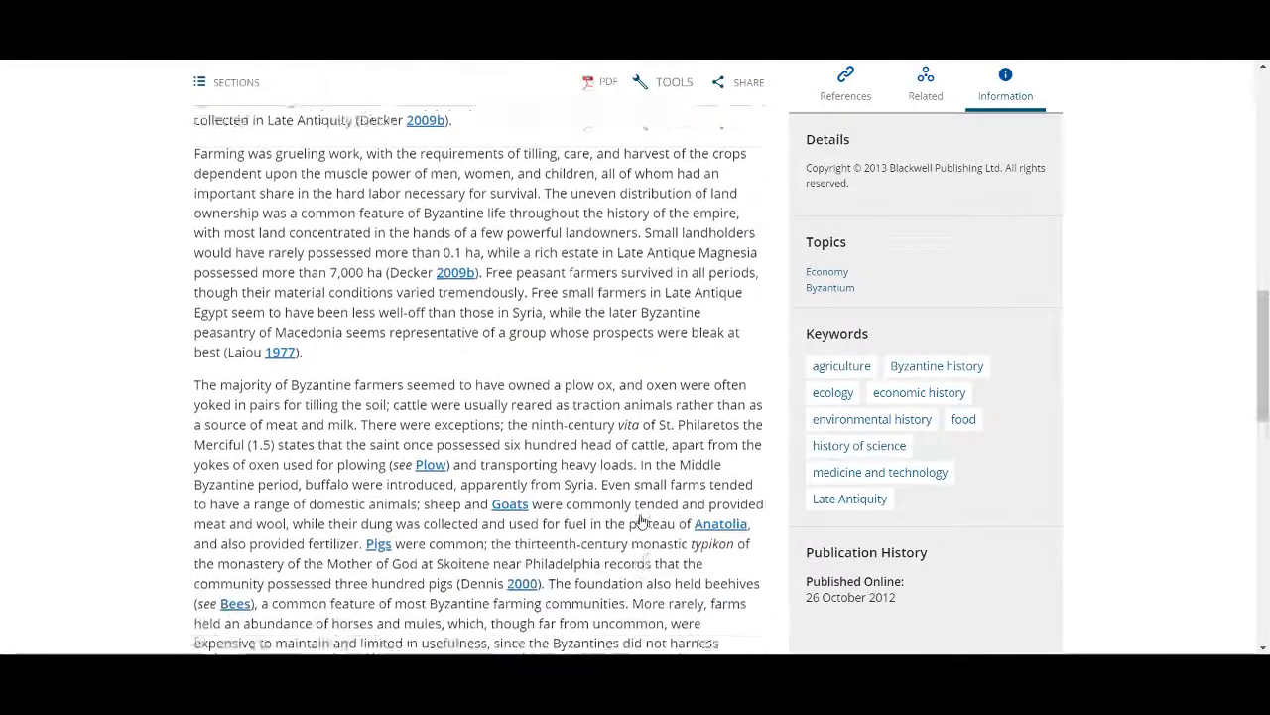
scroll(down, 3)
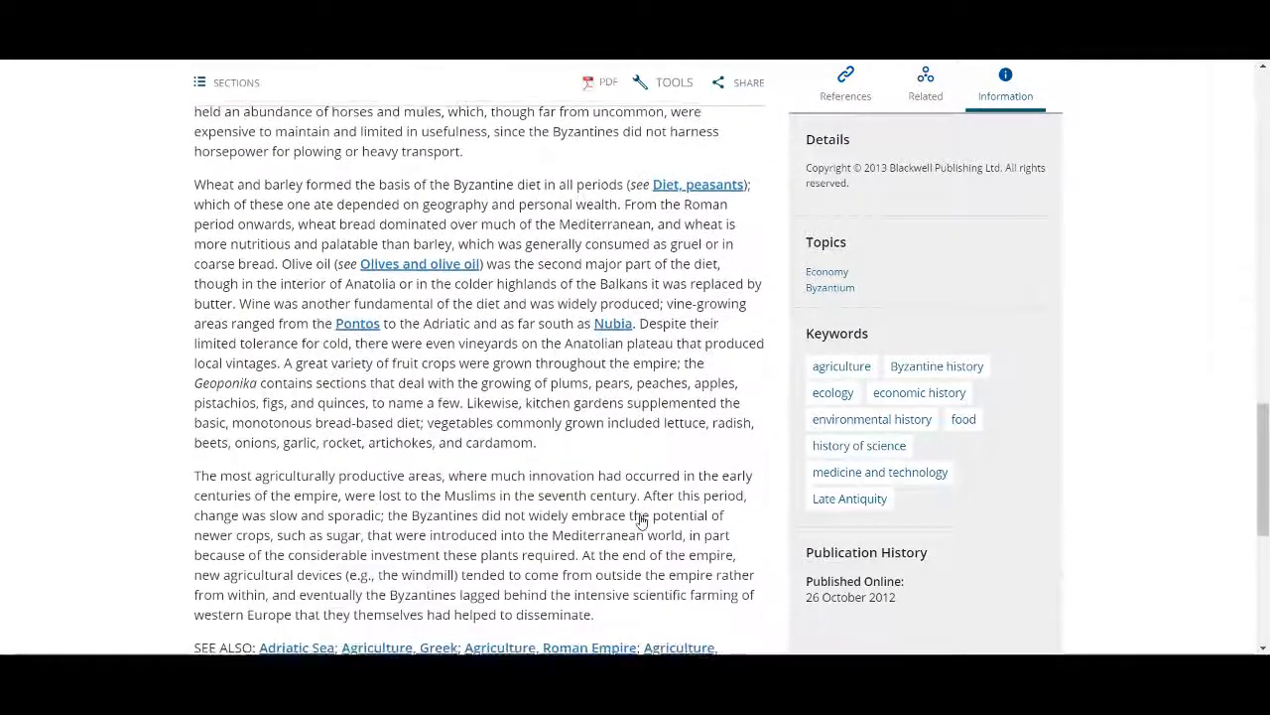
scroll(down, 3)
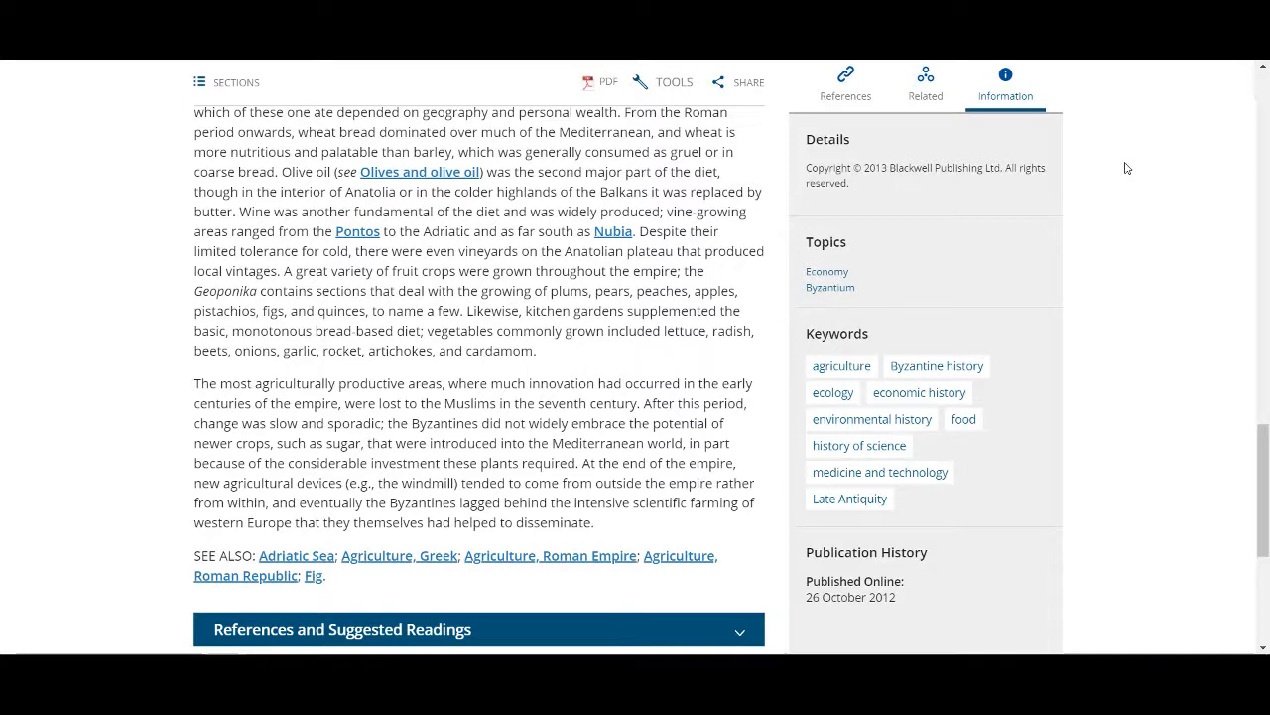
View the article's Related recommendations, then its References, then its sharing options.
click(925, 83)
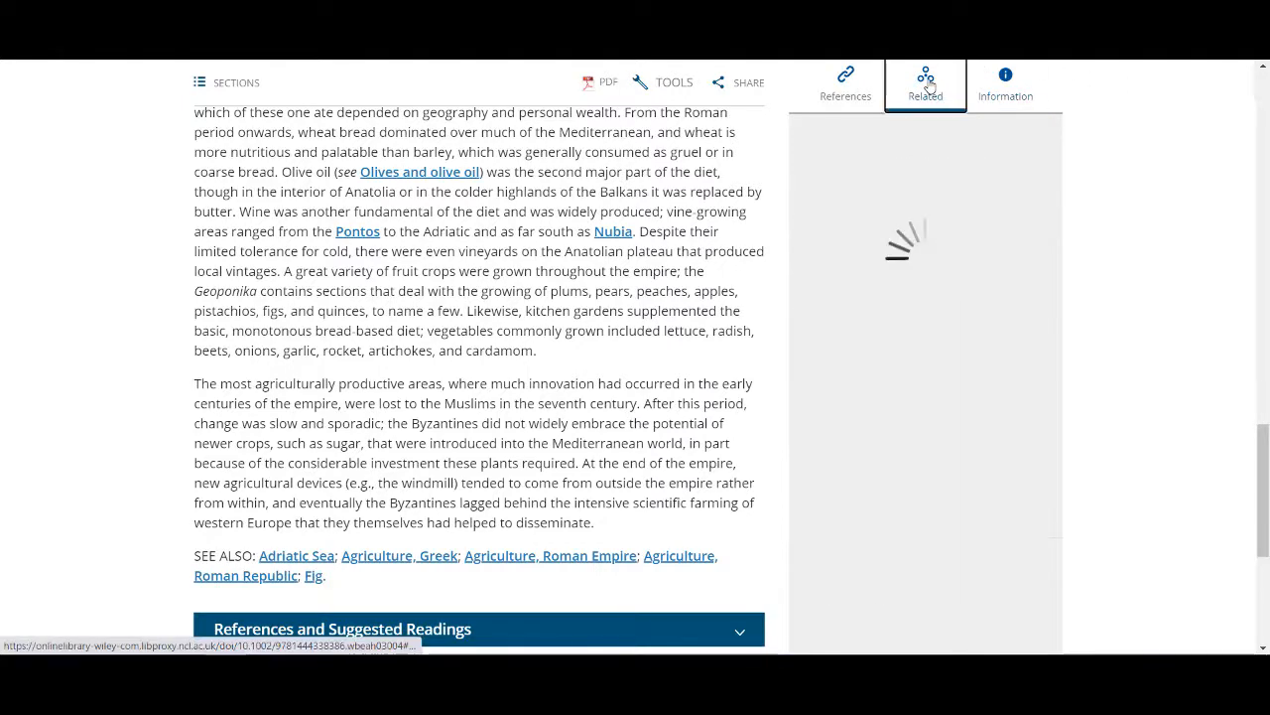
click(925, 84)
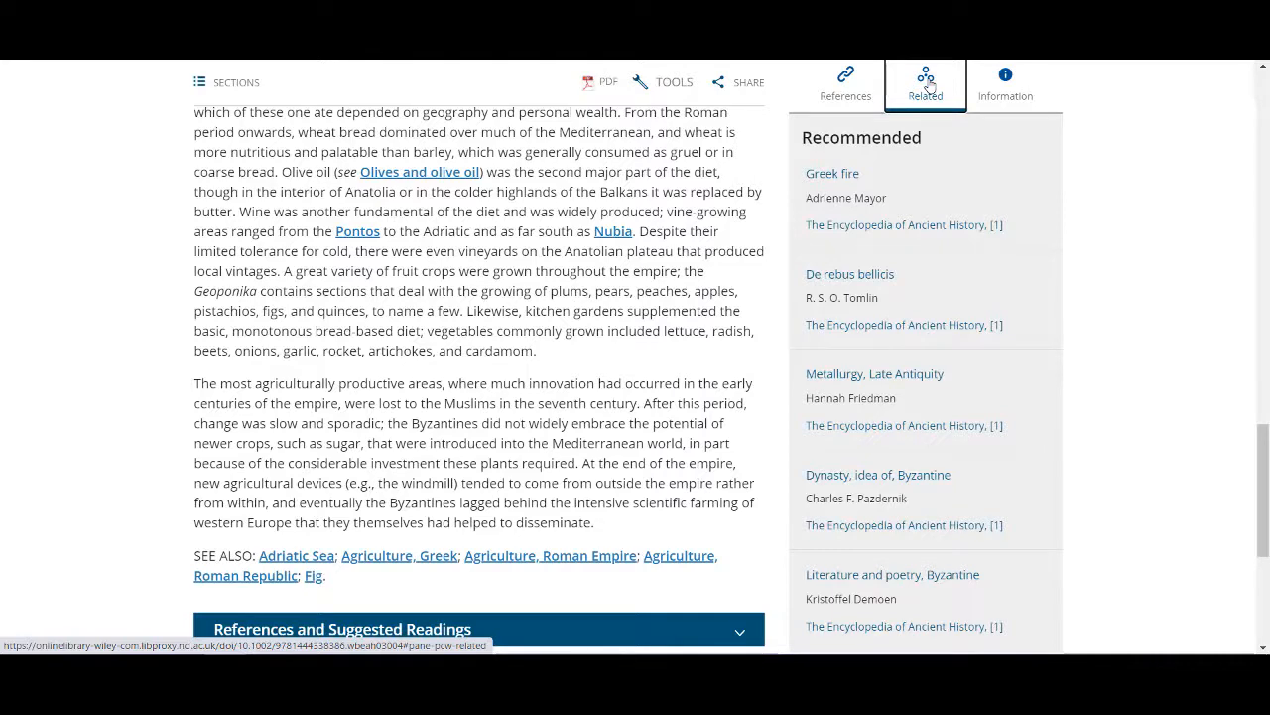
click(845, 83)
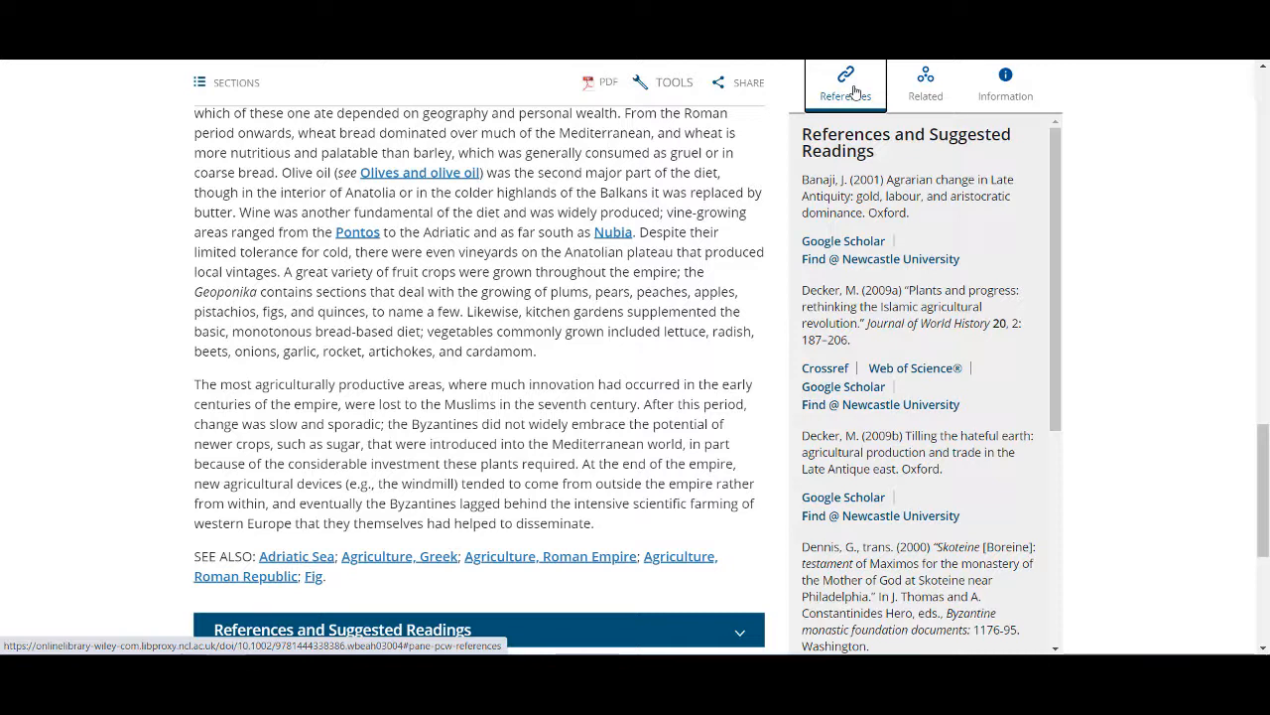
mouse_move(871, 75)
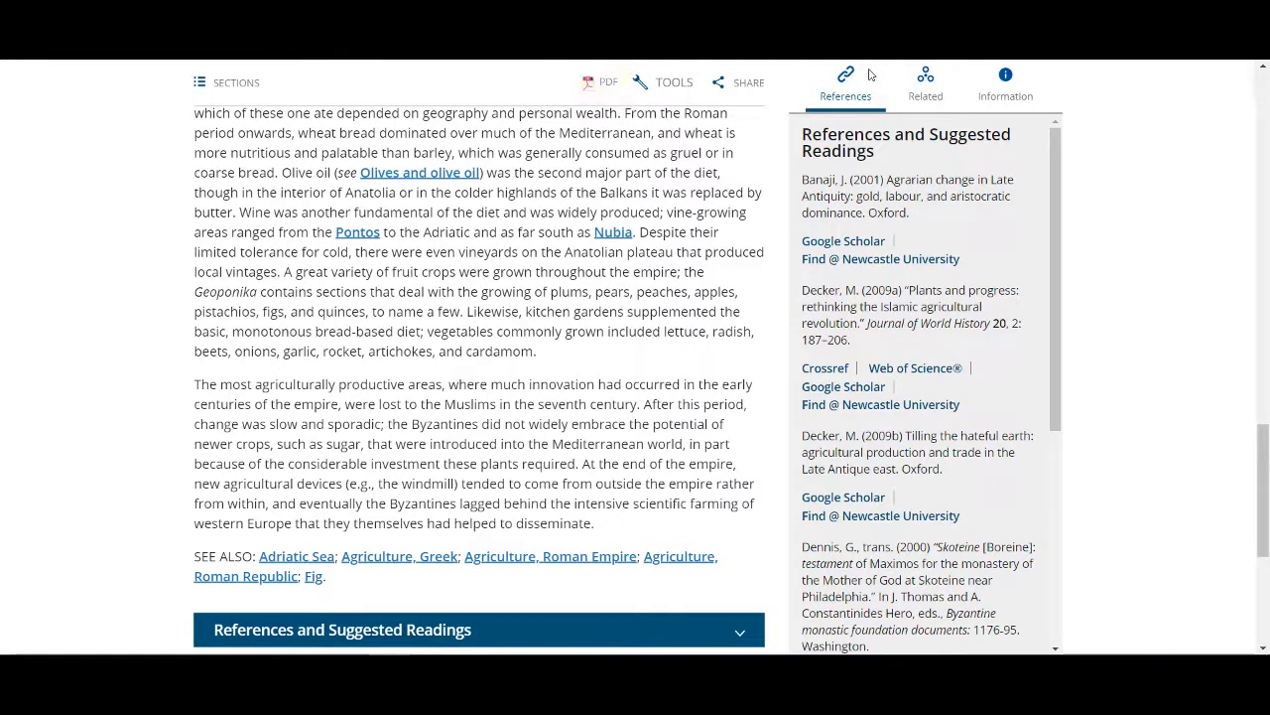
click(740, 83)
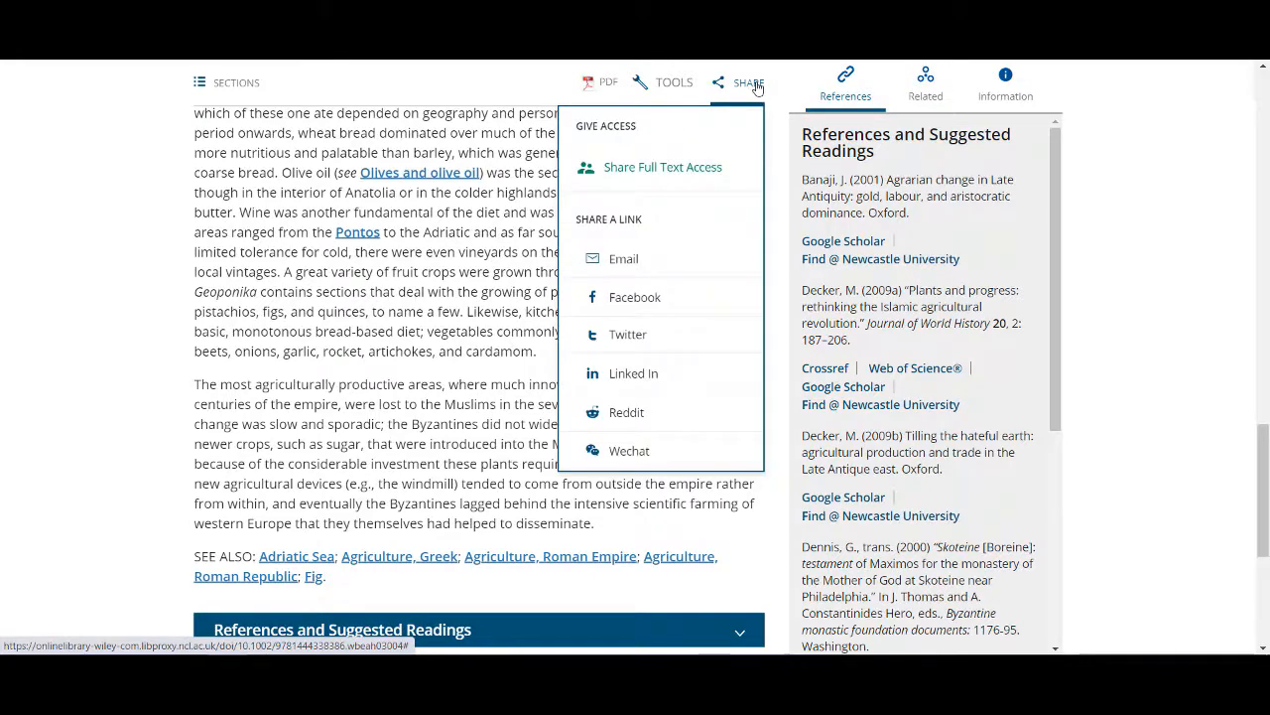
Check the article's Tools menu and return to the encyclopedia home page with its topics.
click(675, 84)
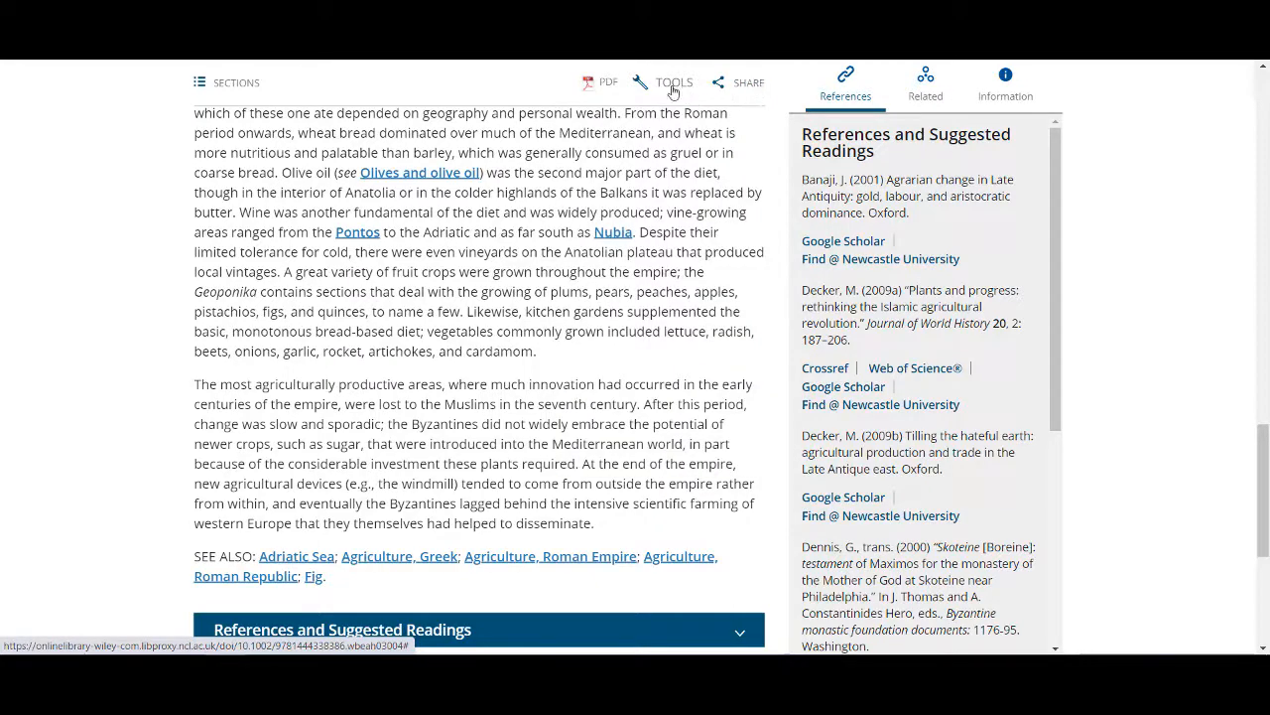
click(675, 84)
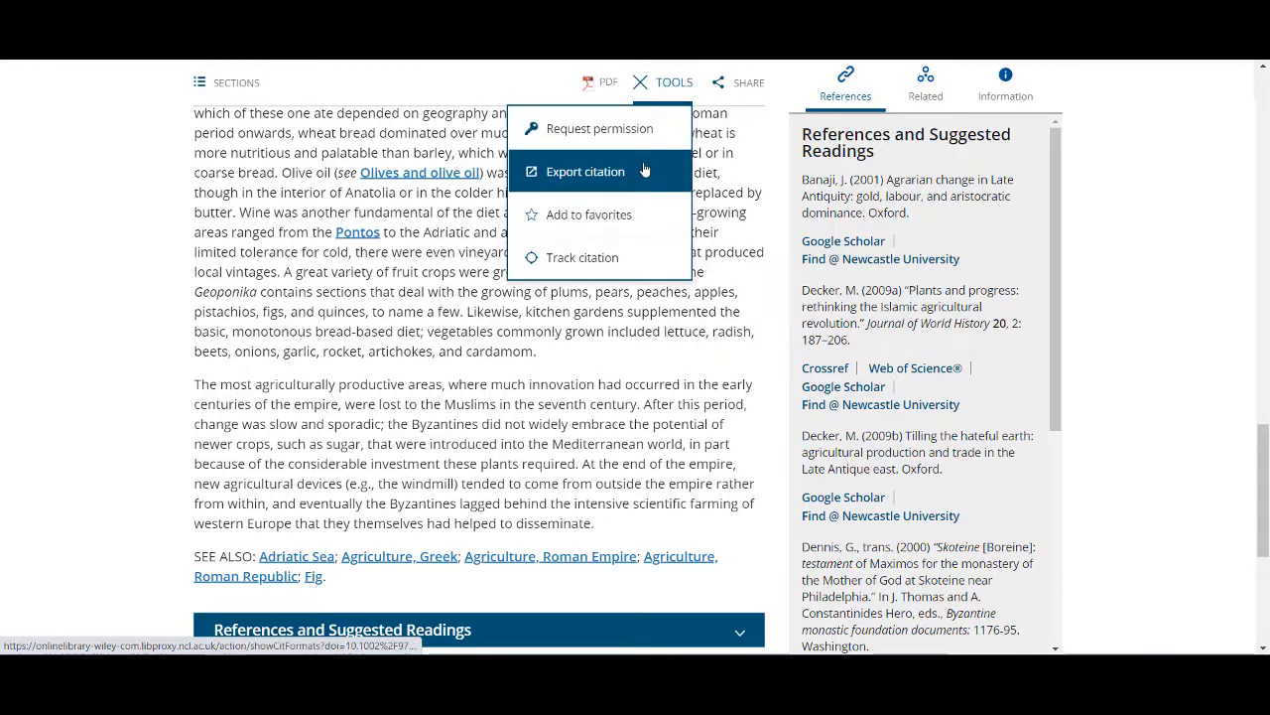
click(586, 171)
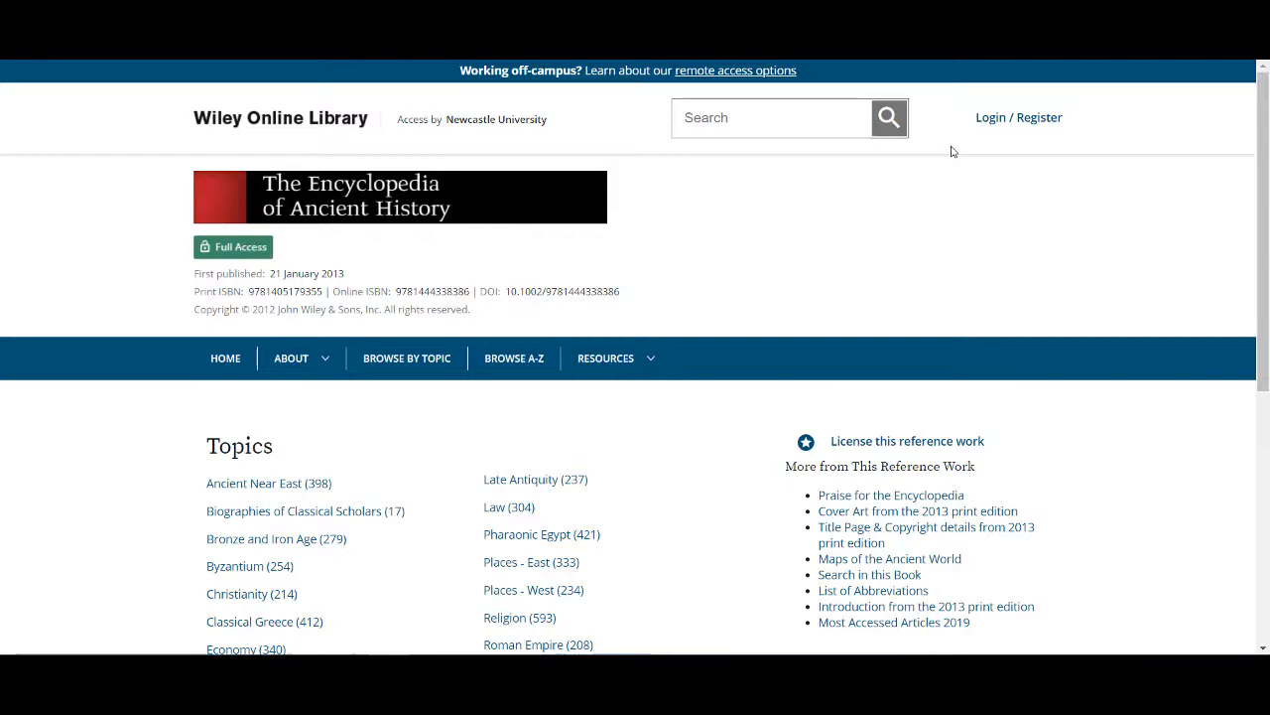
Search 'Acropolis' within This Reference Work, returning 179 results.
click(772, 117)
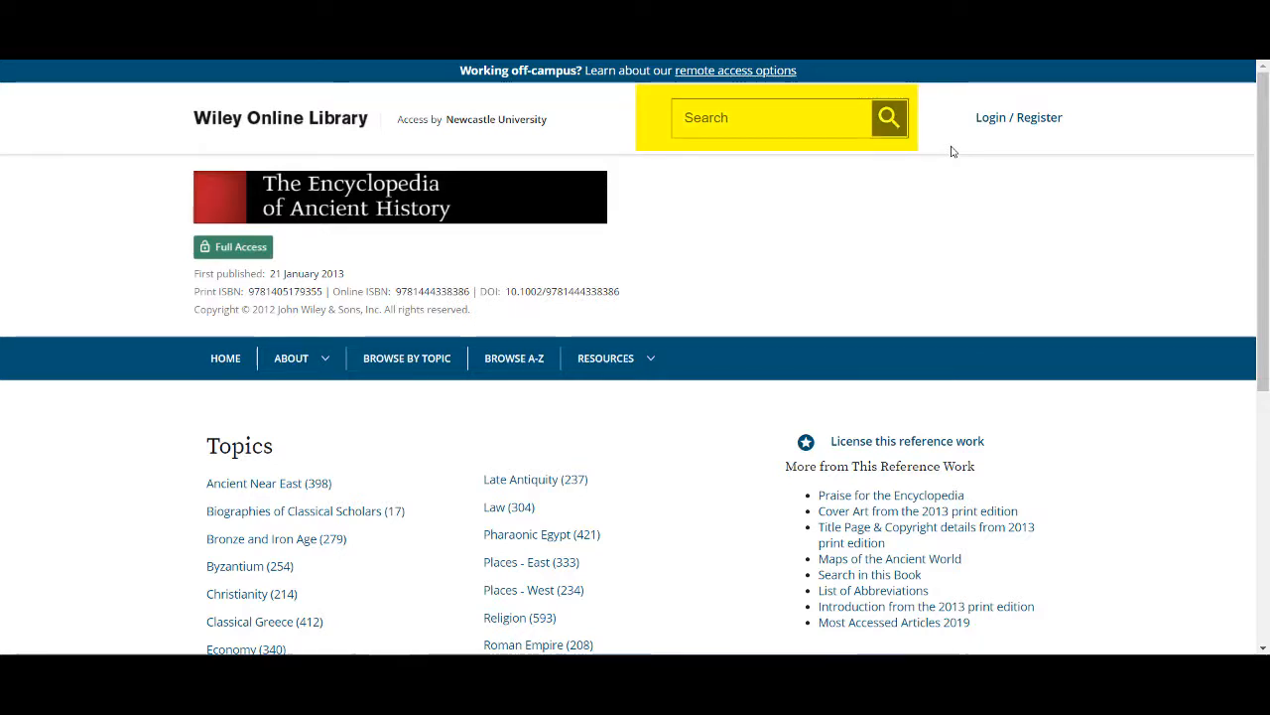
click(774, 117)
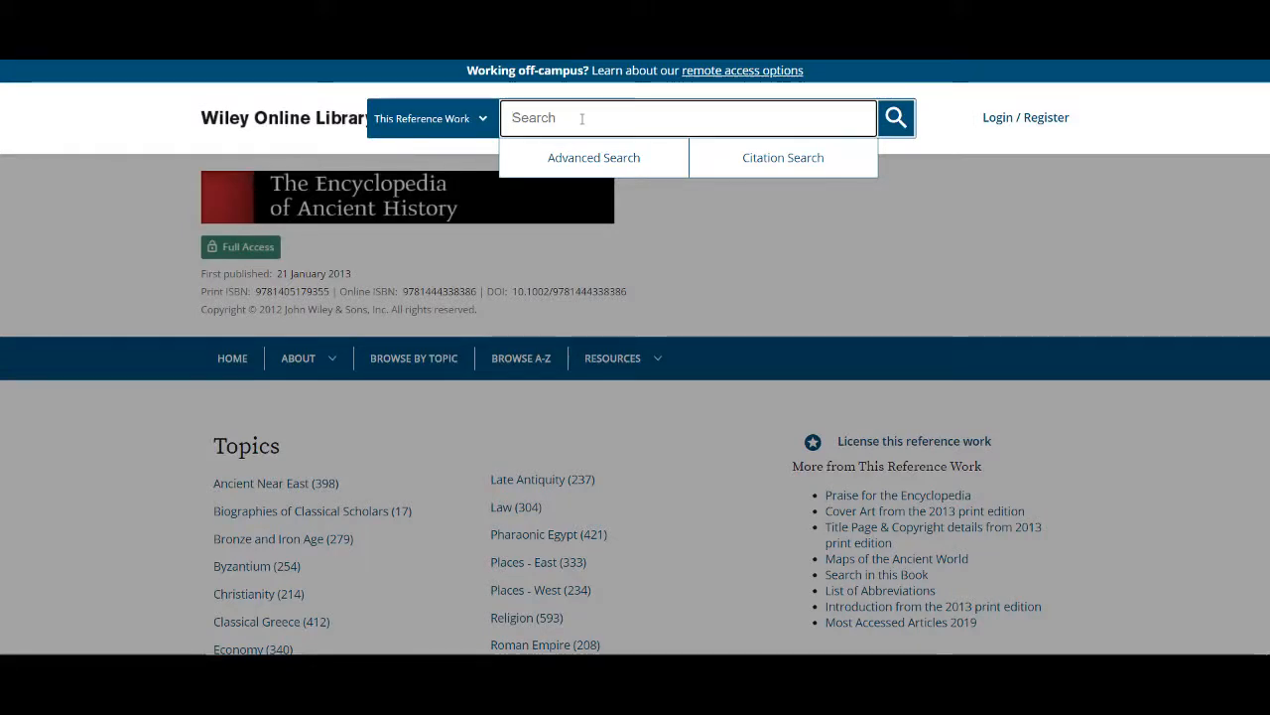
text(Acropolis)
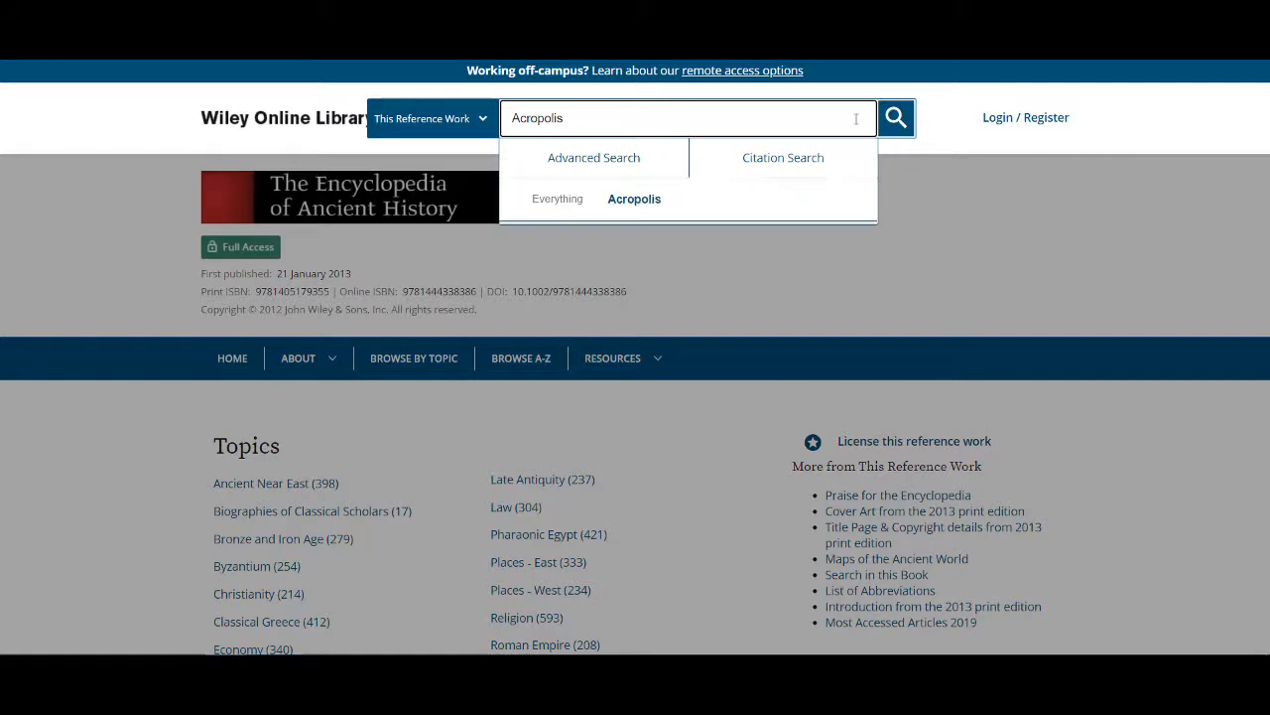
click(893, 117)
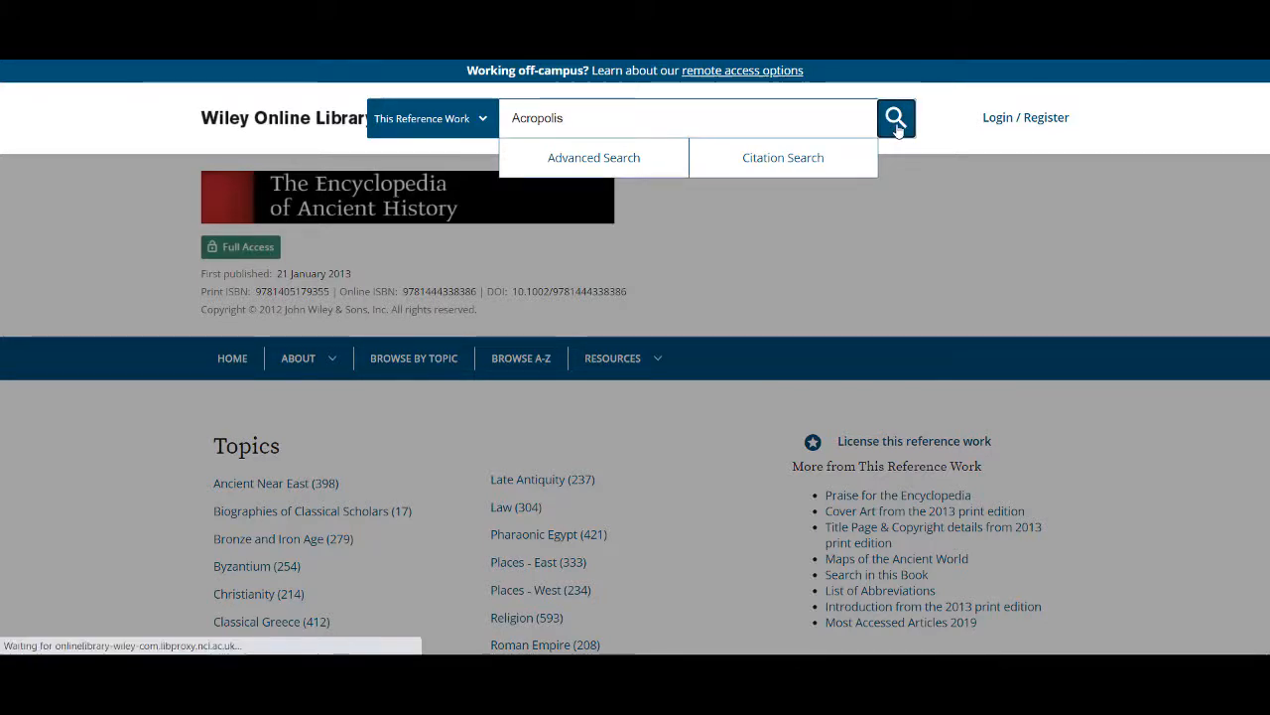
click(893, 117)
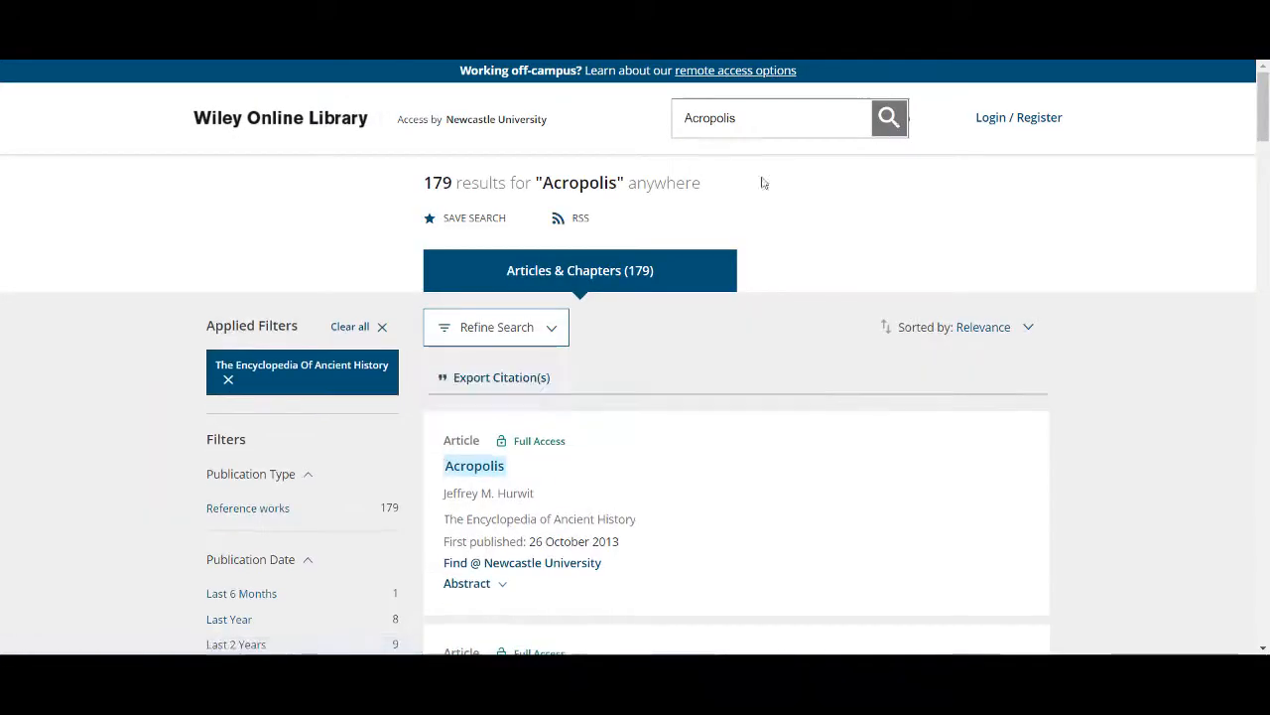
Open Jeffrey M. Hurwit's Acropolis article from the results list.
scroll(down, 3)
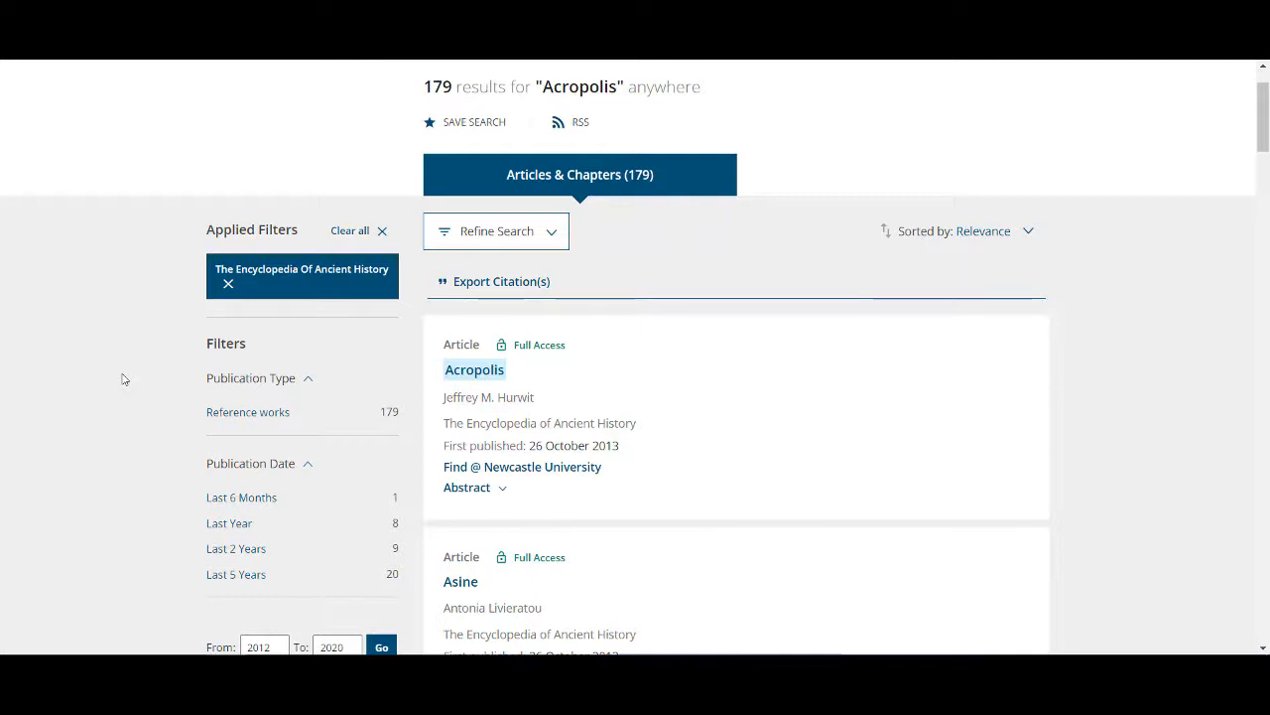
mouse_move(474, 369)
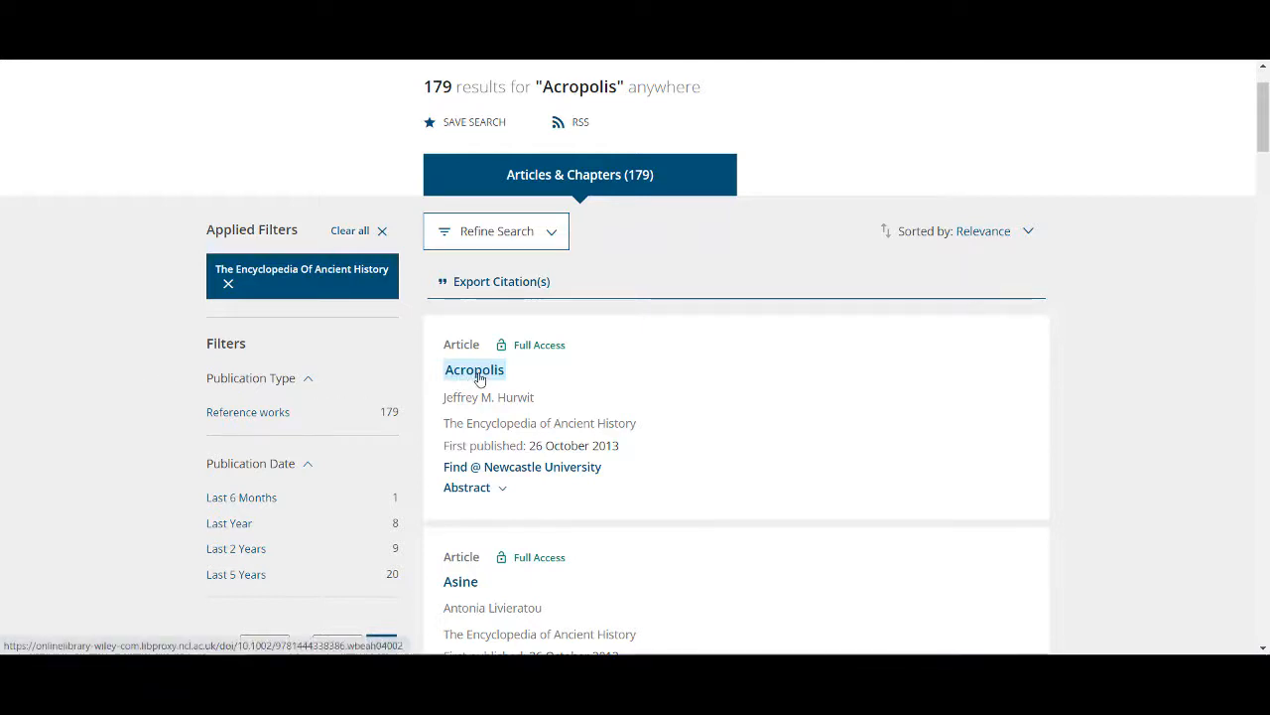
click(475, 369)
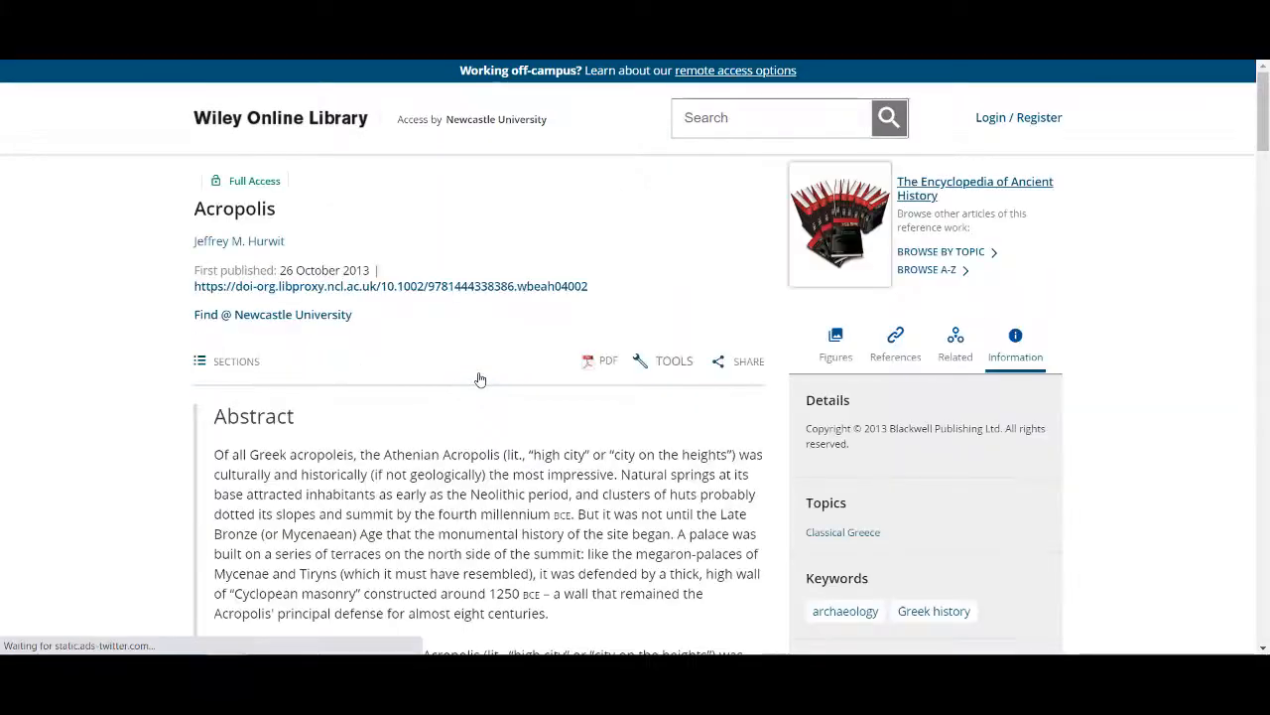
View the Acropolis article's figures, then bring up Advanced Search limited to the encyclopedia.
scroll(down, 3)
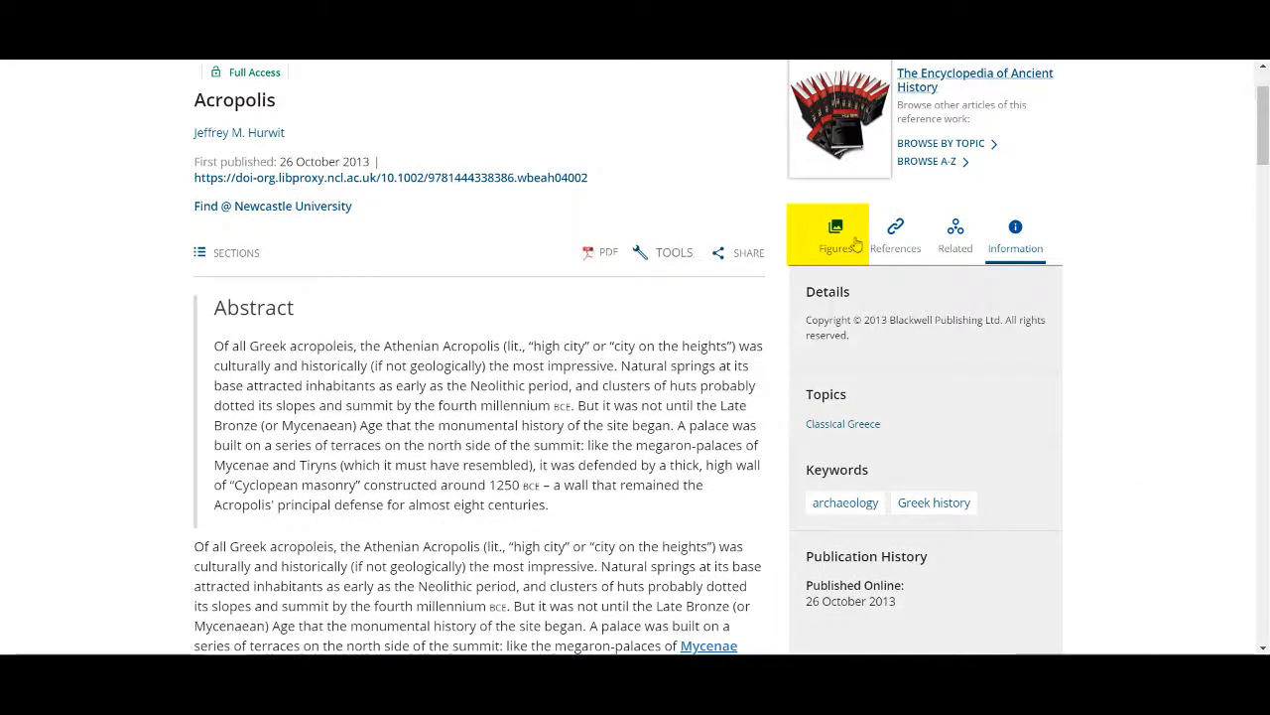
click(834, 234)
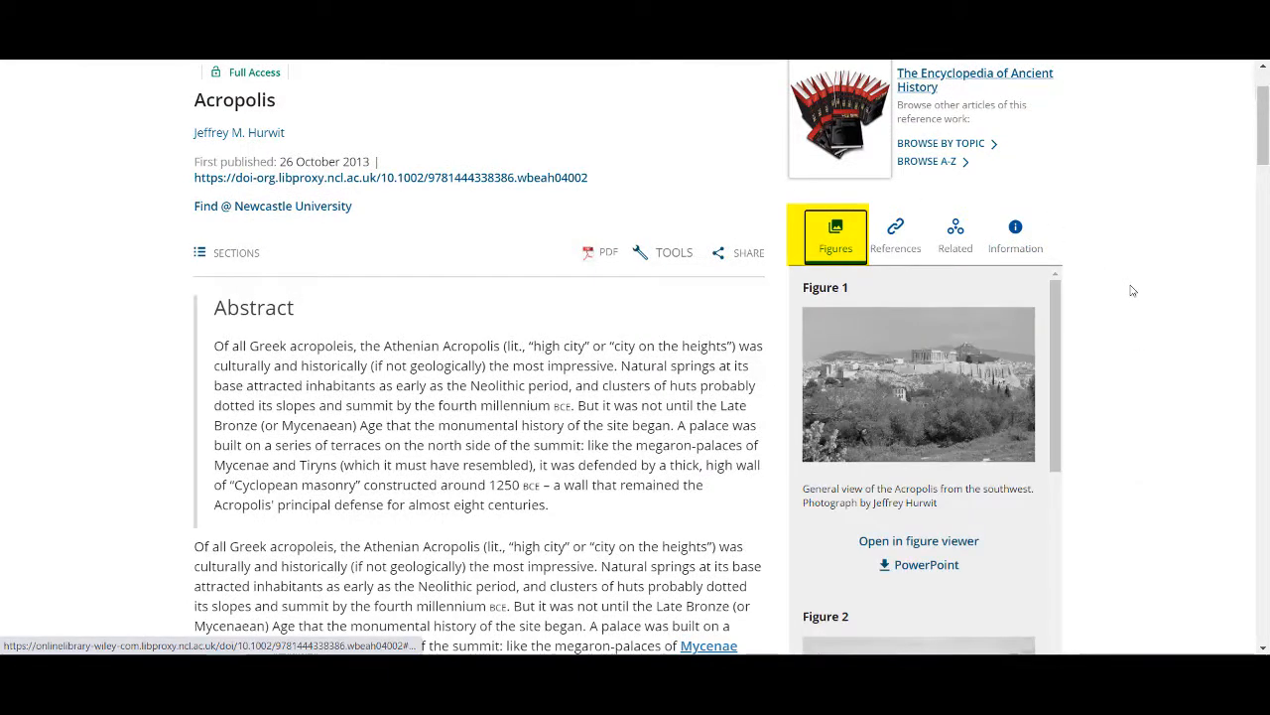
click(833, 234)
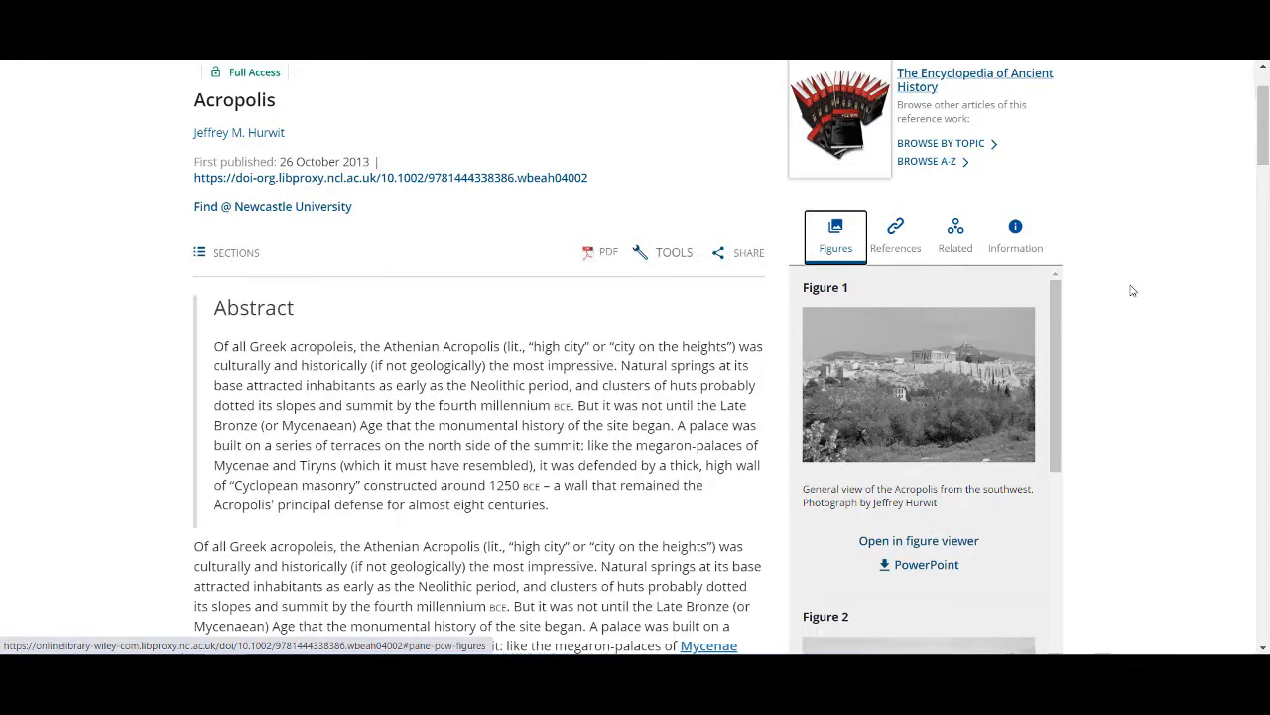
mouse_move(673, 258)
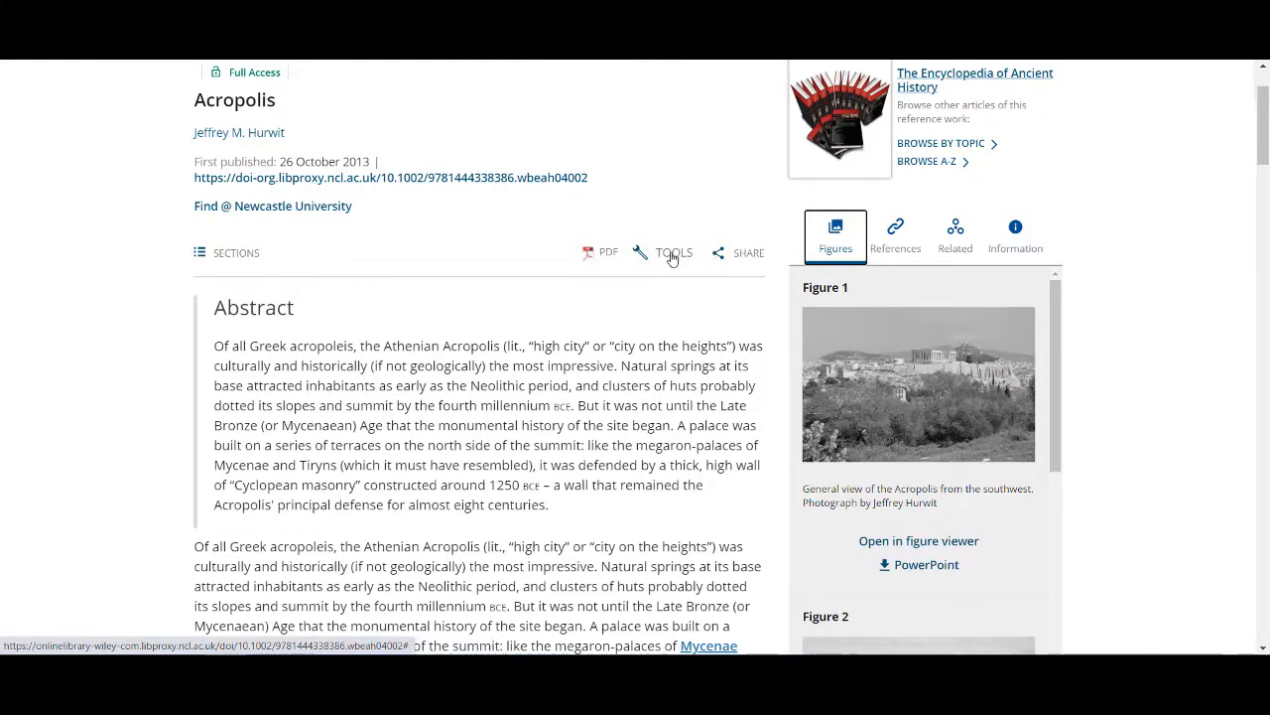
click(675, 252)
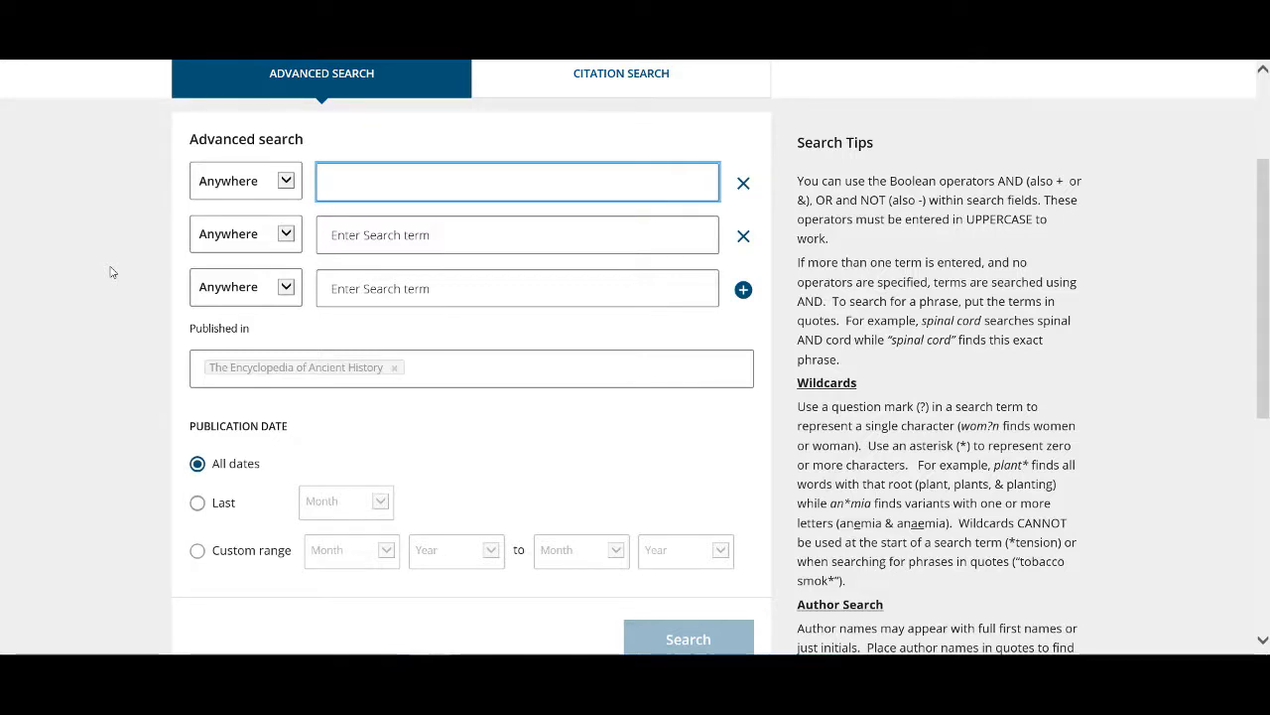
Search 'Rome AND Sport' plus 'Colosseum' anywhere, returning three articles led by Amphitheater.
click(246, 179)
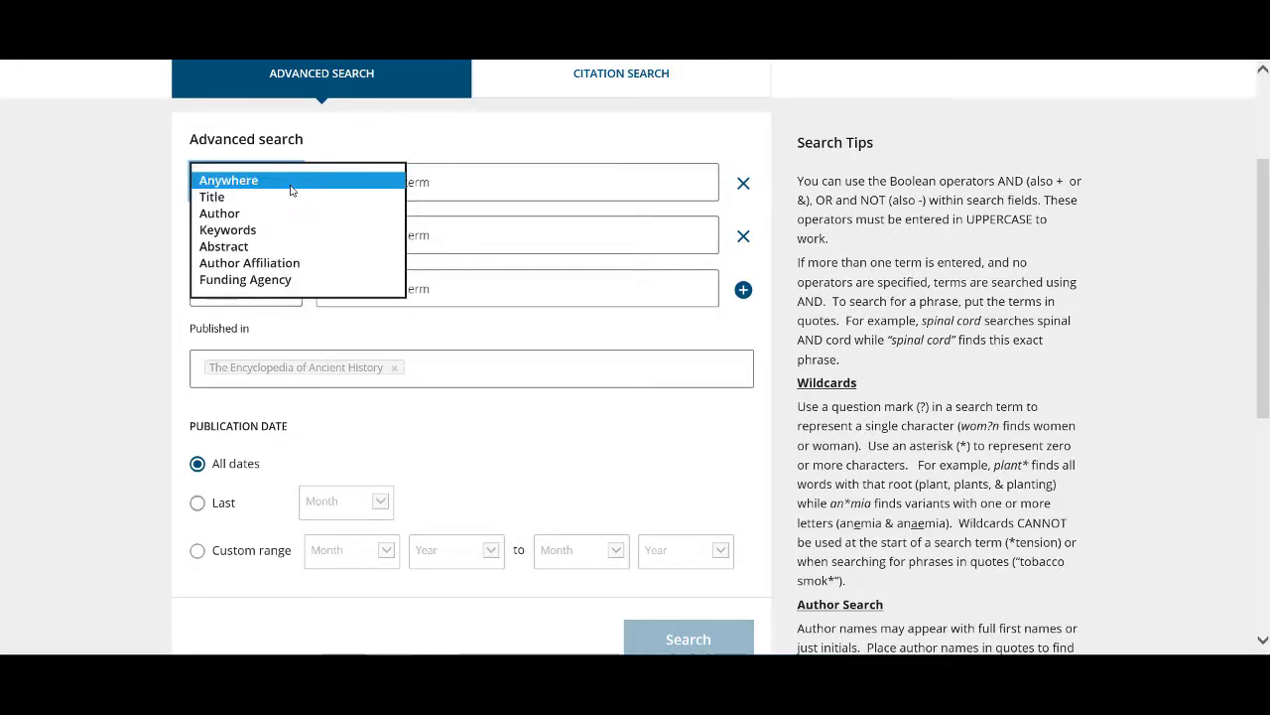
click(246, 181)
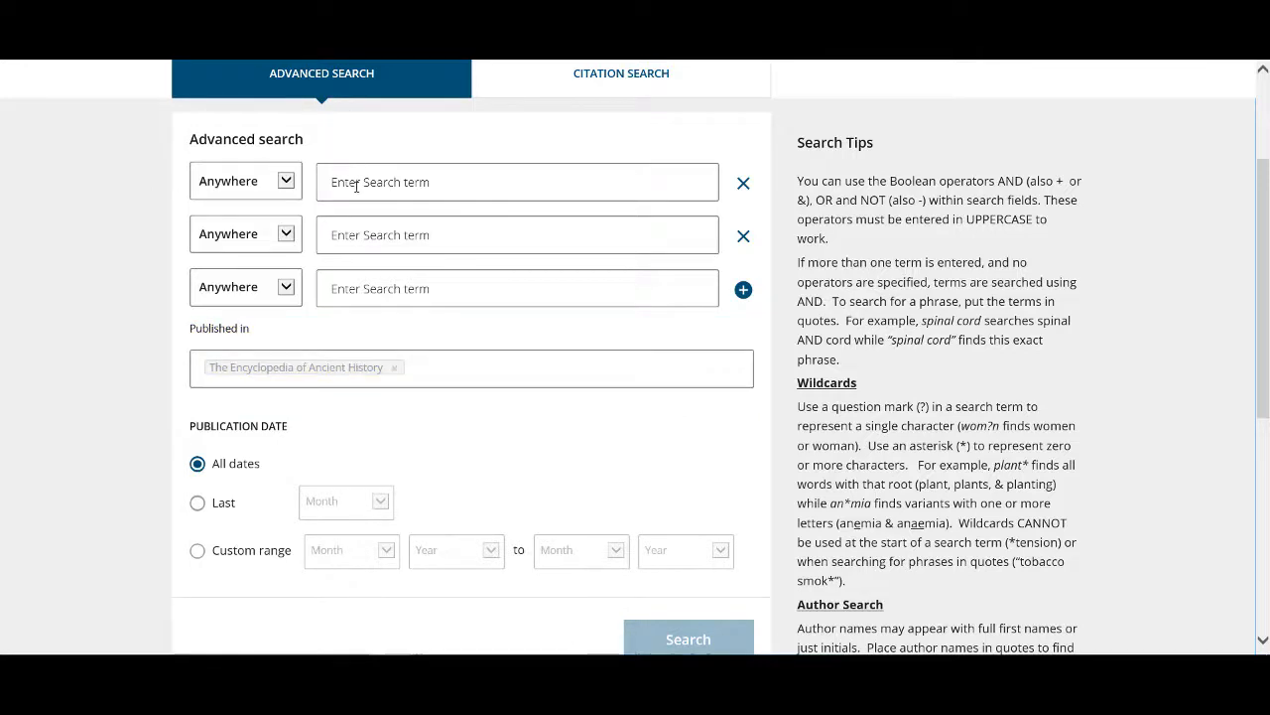
text(Rome)
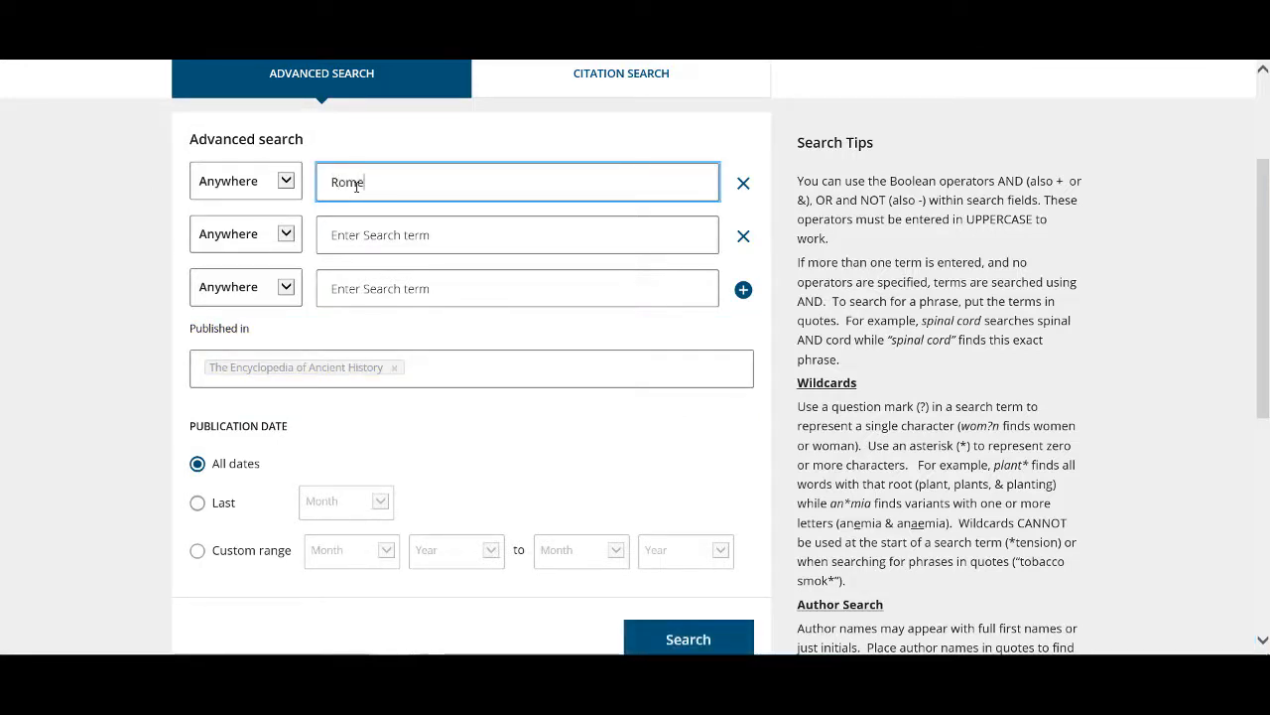
text(AND Spor)
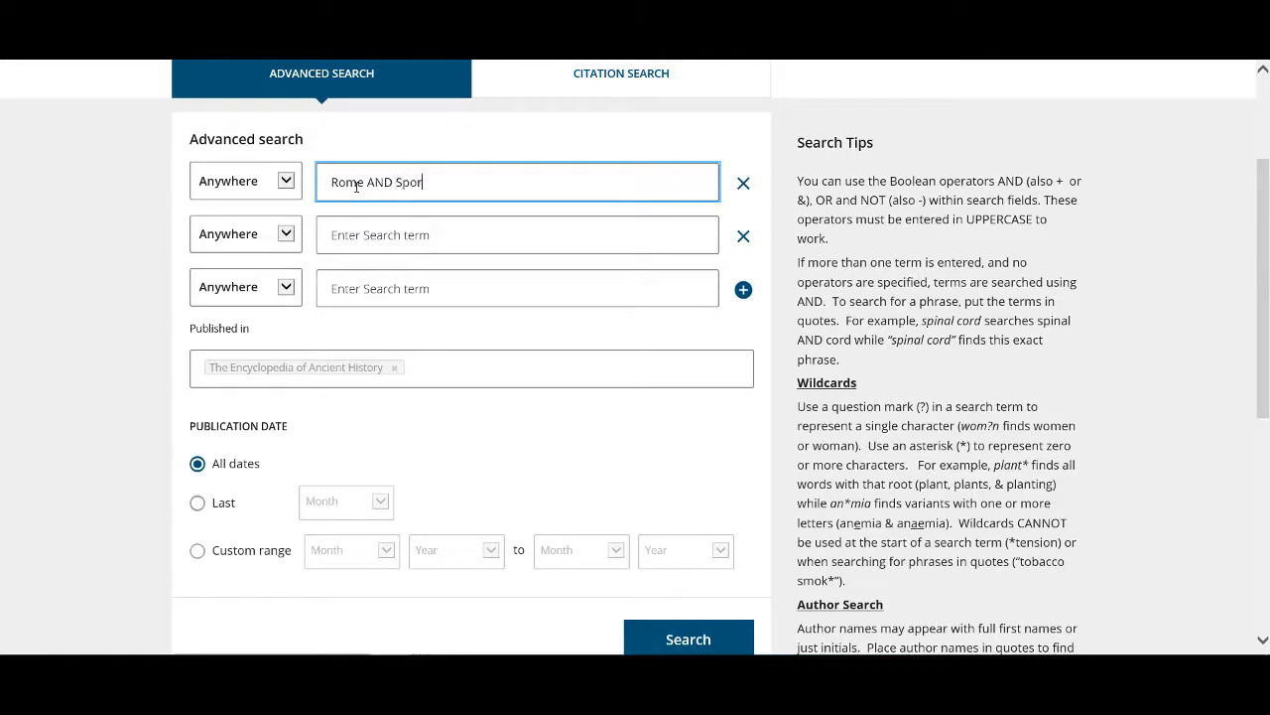
text(c)
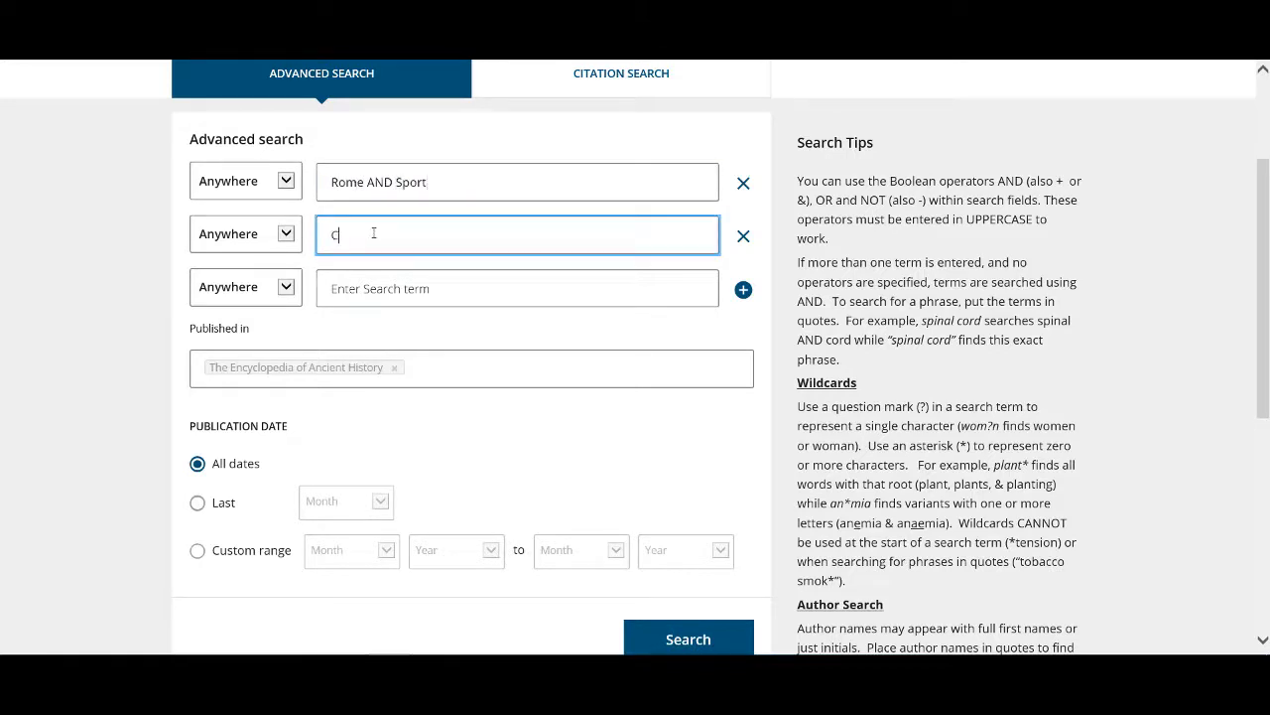
text(Colosseum)
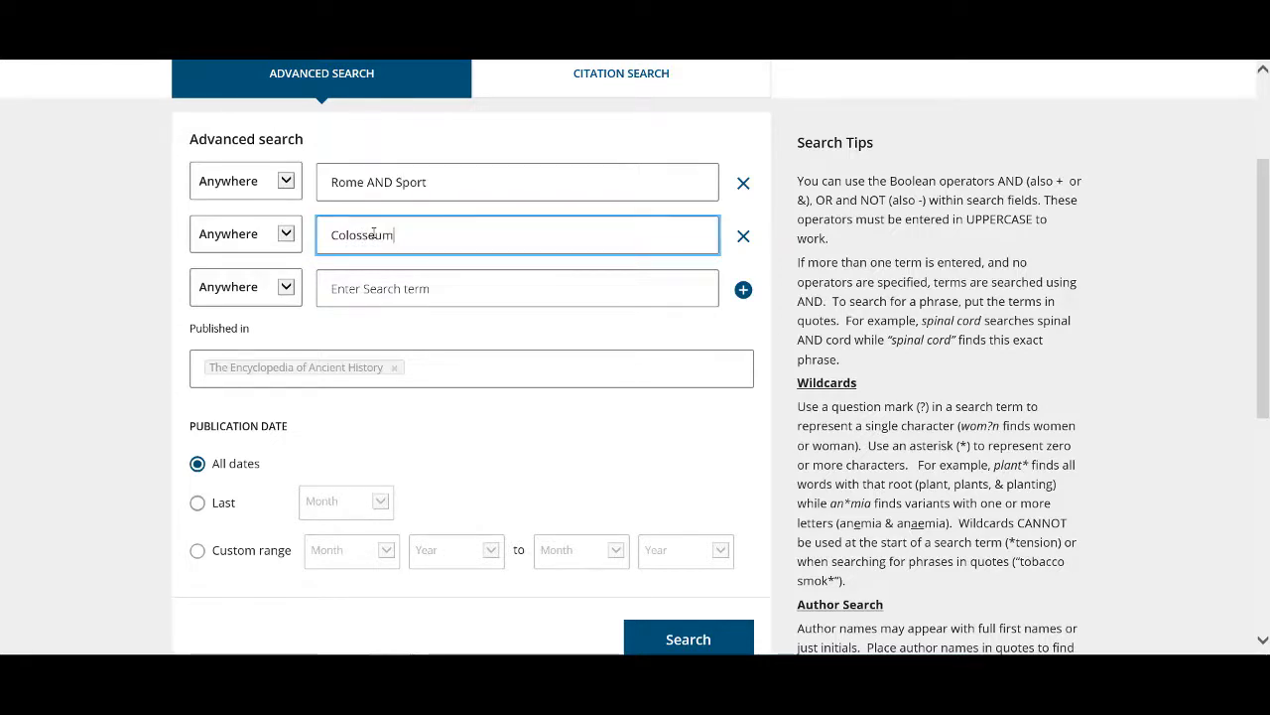
click(687, 639)
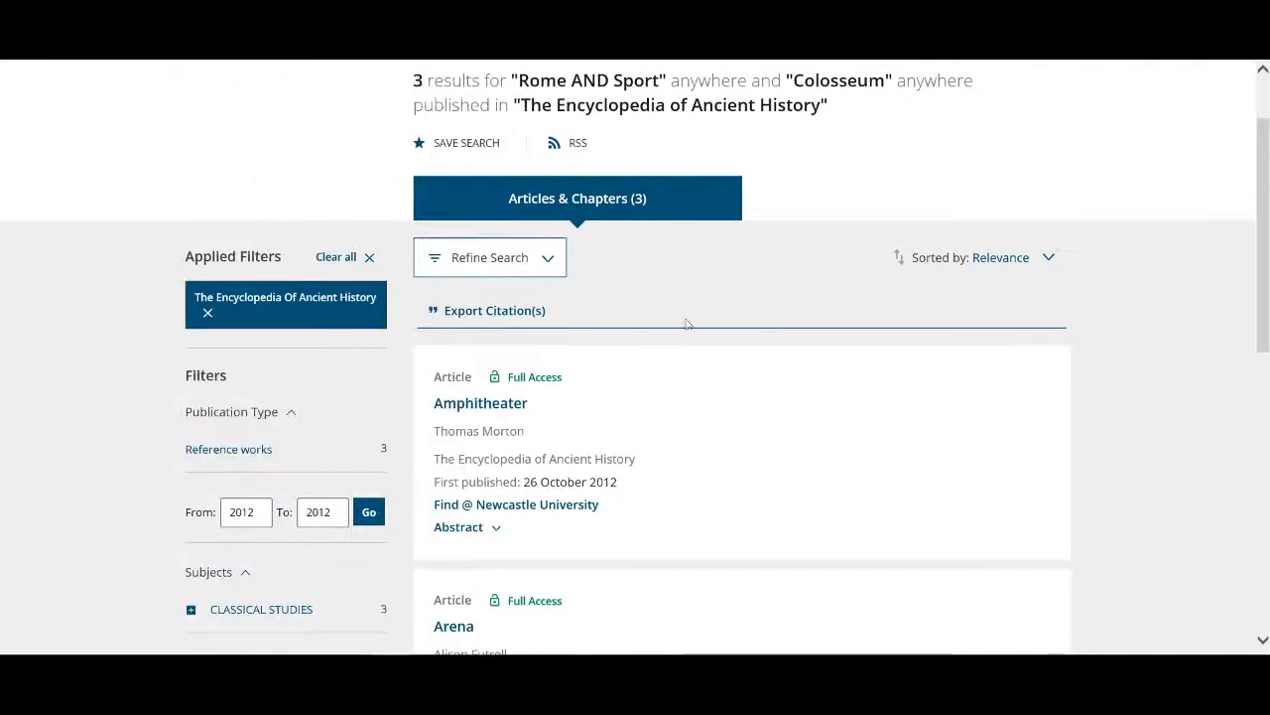
Via Refine Search, view the Search History for this query and the empty Saved Searches list.
click(488, 258)
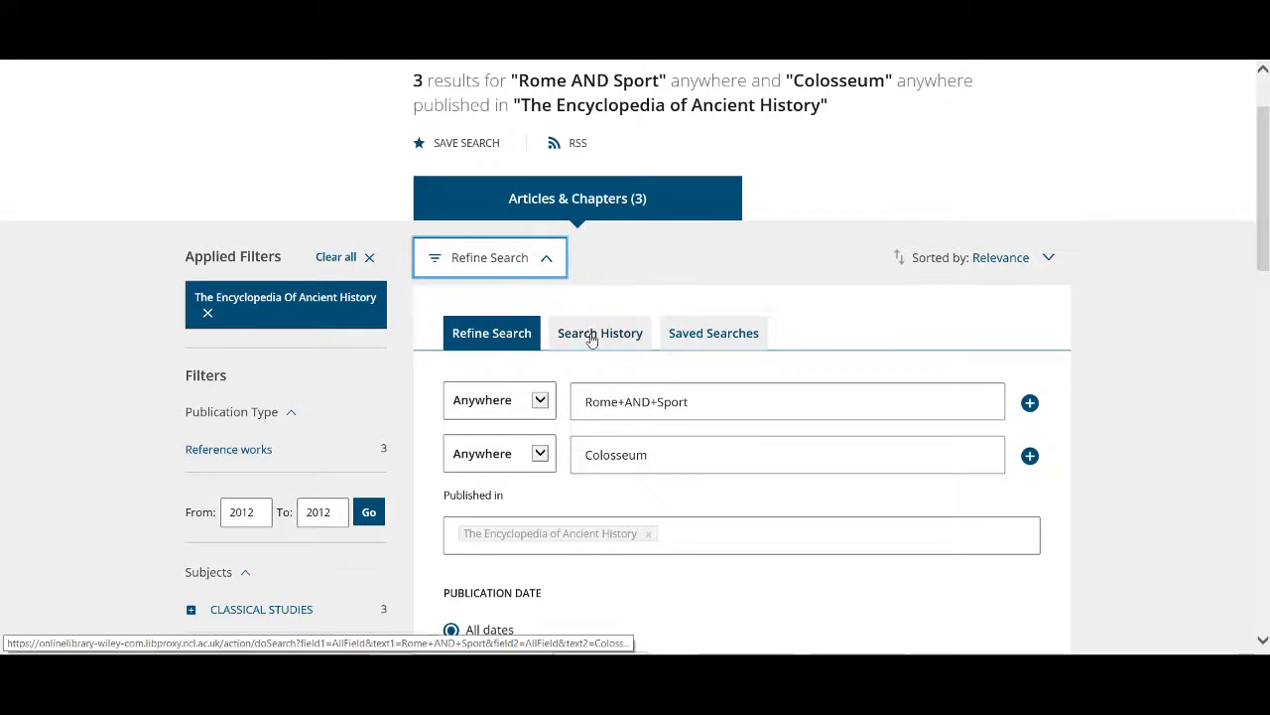
click(599, 334)
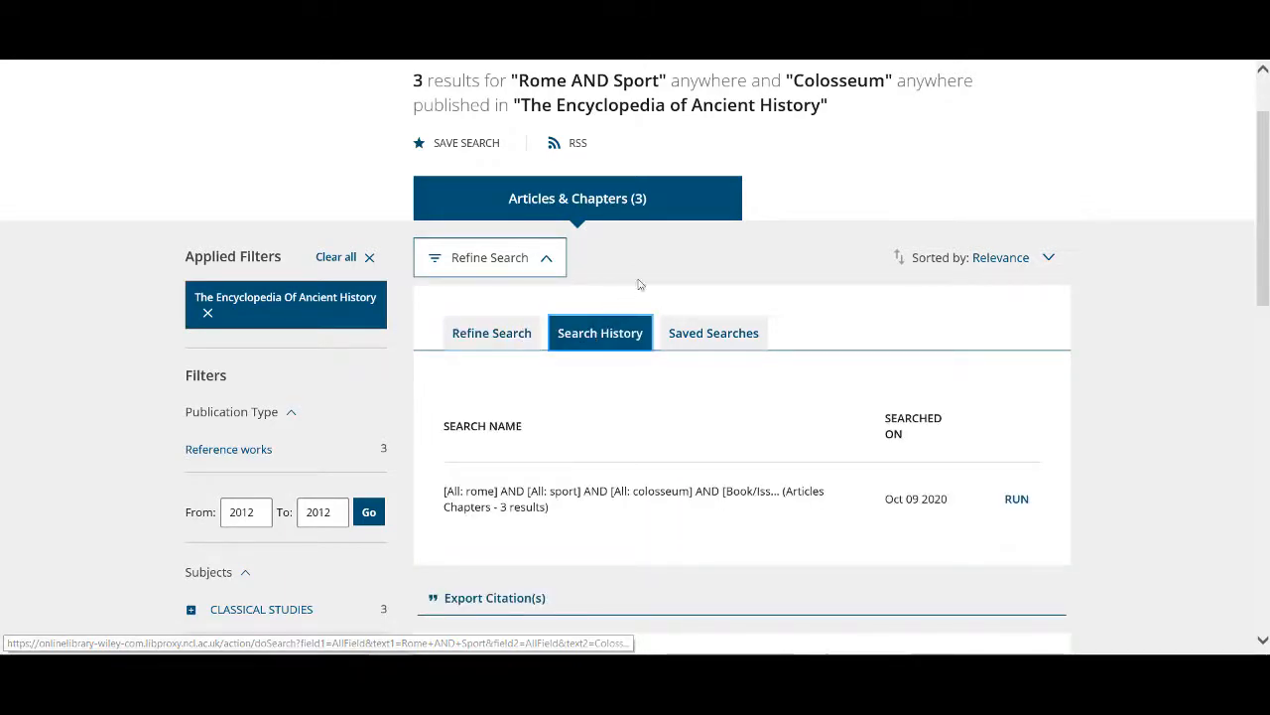
mouse_move(713, 333)
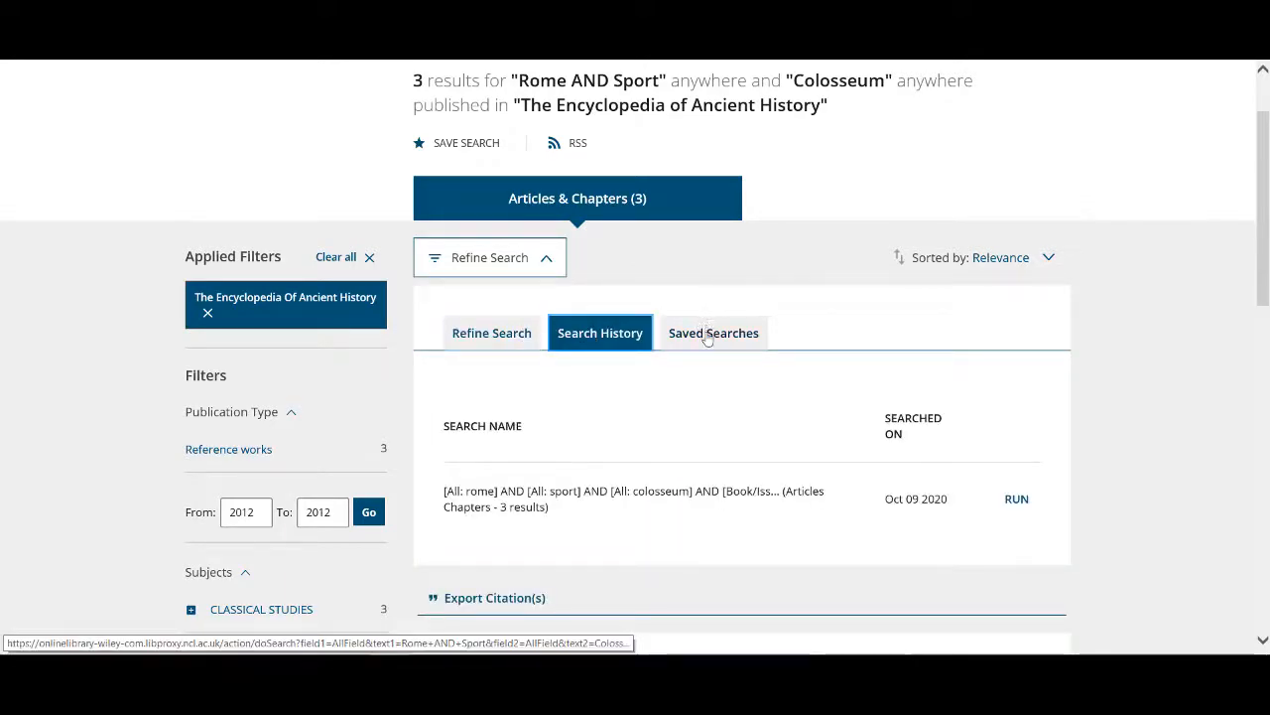
click(712, 334)
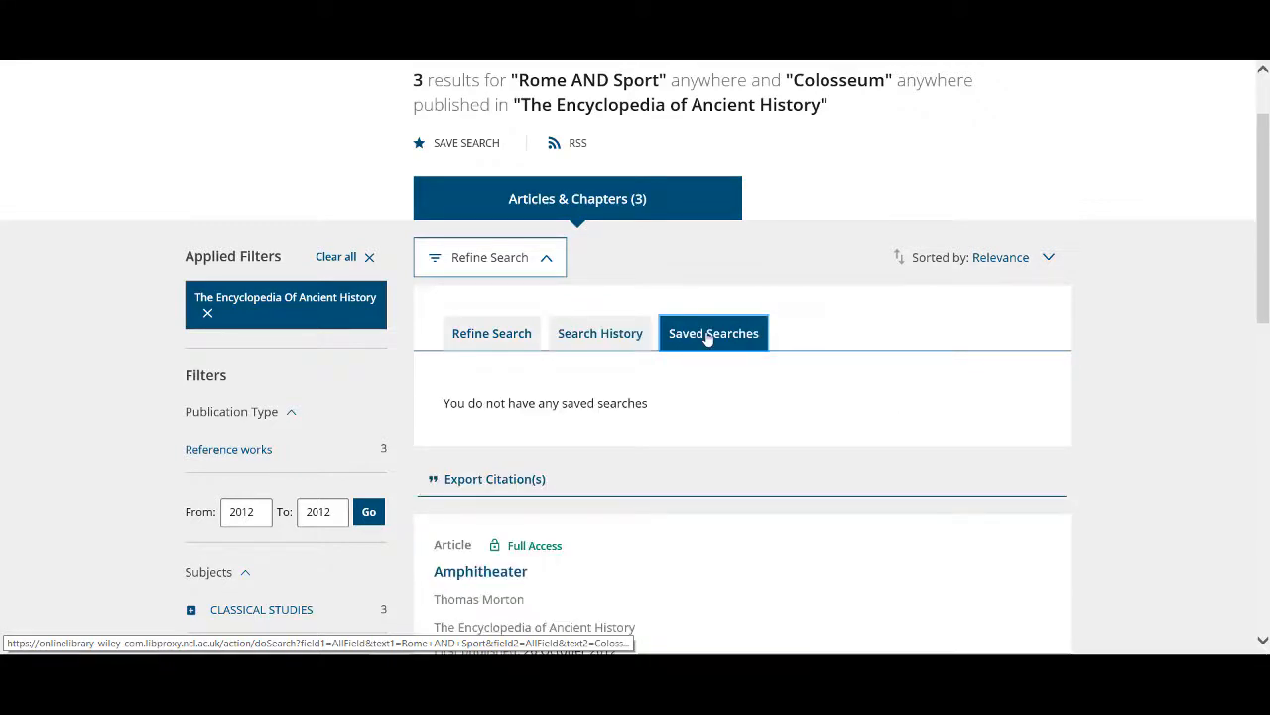